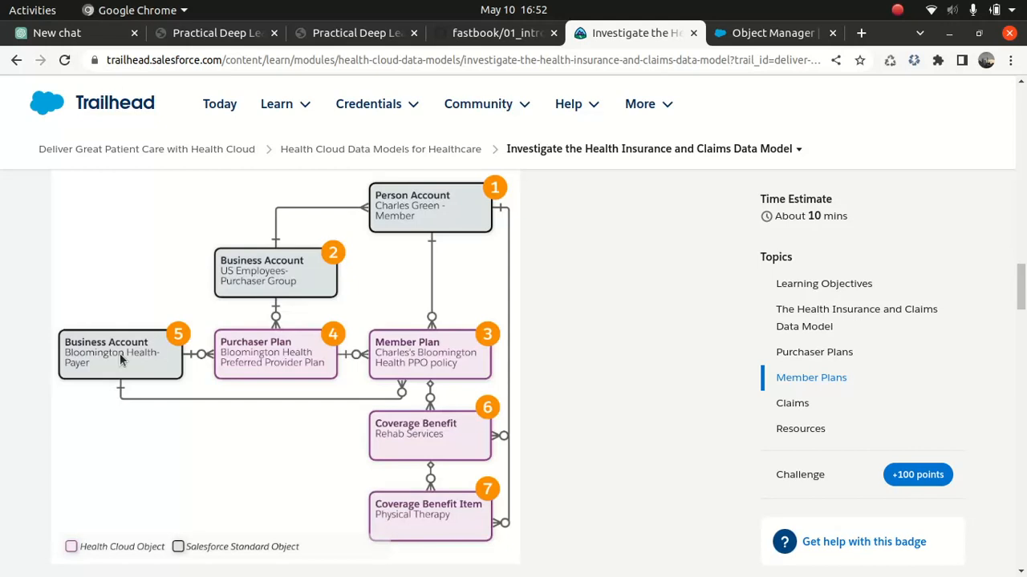
mouse_move(619, 249)
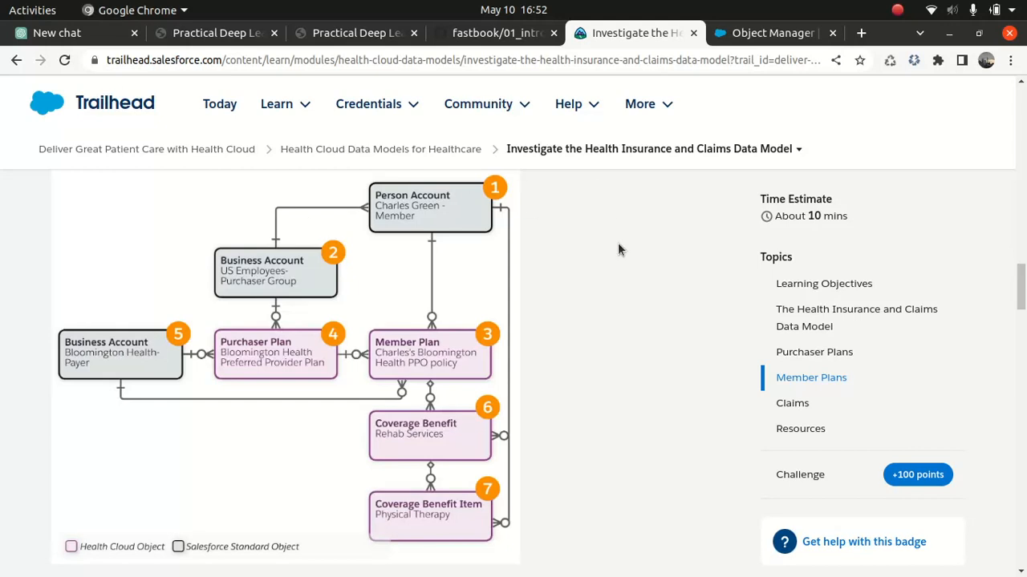
Scroll back up to the Charles scenario introduction and the Purchaser Plans heading.
scroll(down, 3)
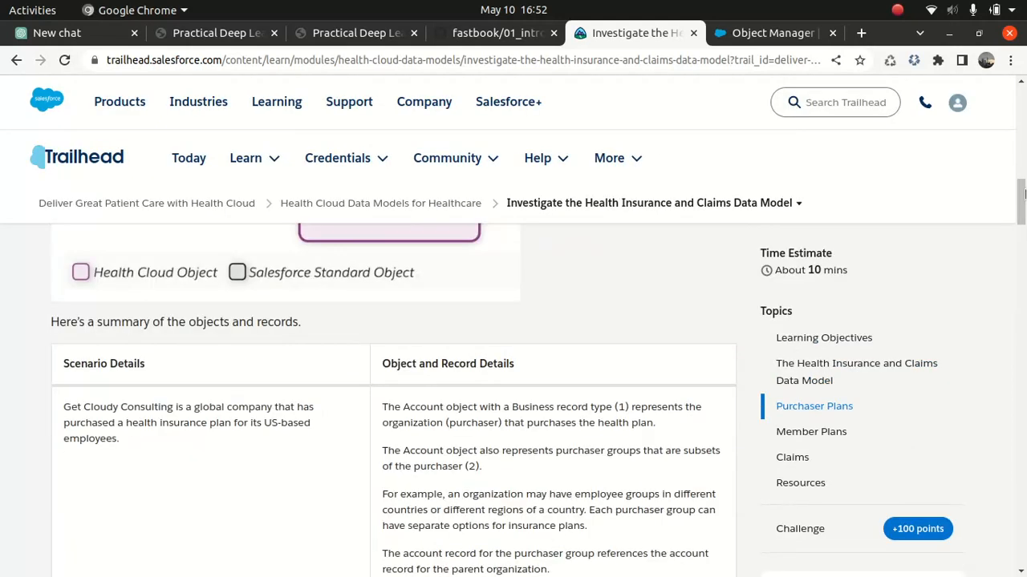
scroll(up, 3)
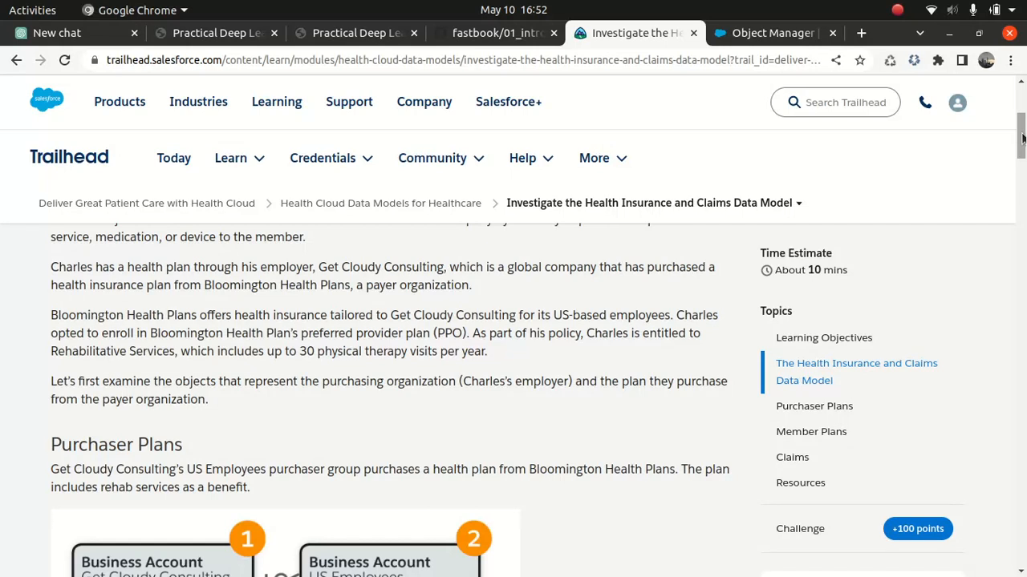
mouse_move(616, 359)
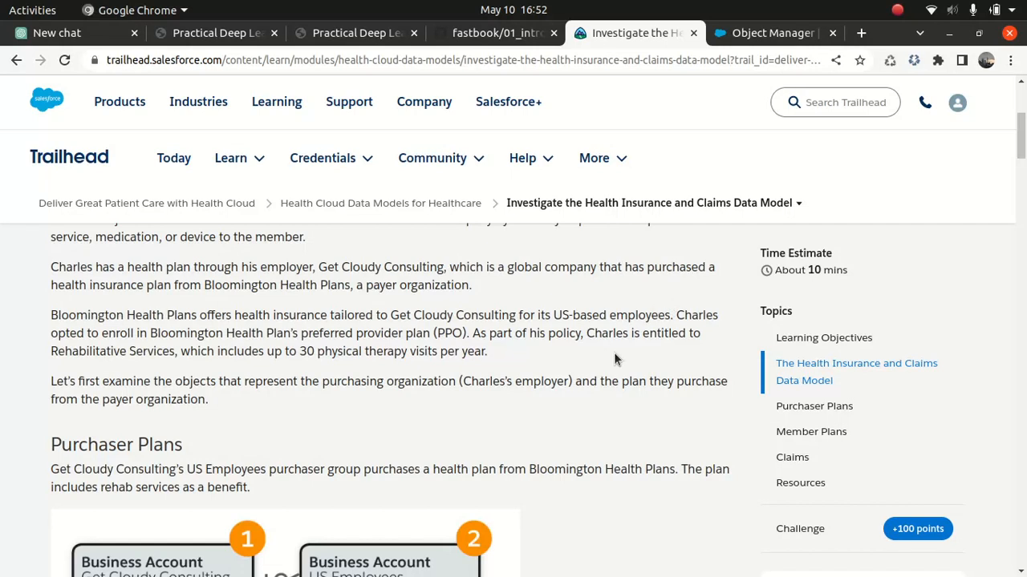
scroll(down, 3)
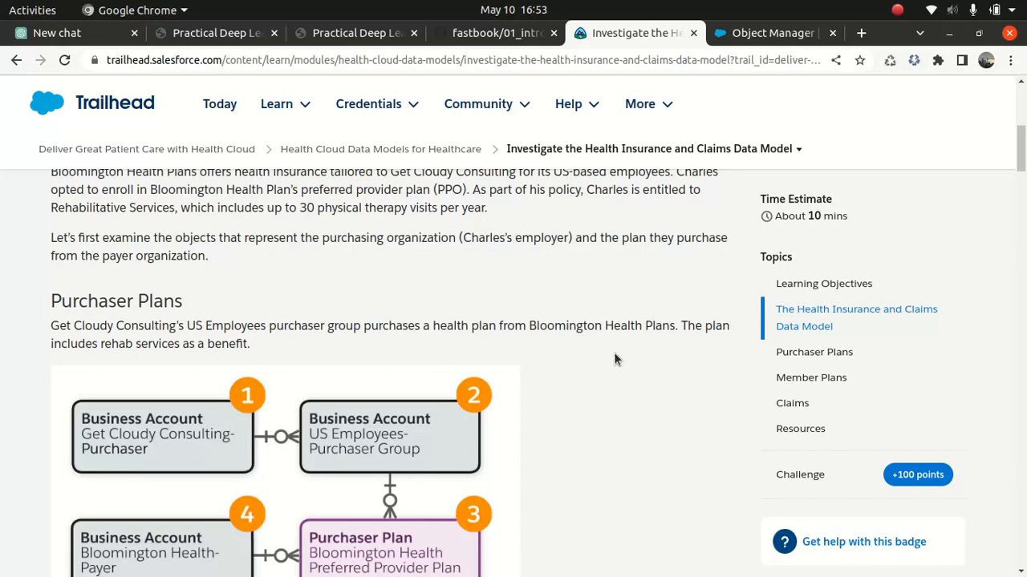
Scroll until the Purchaser Plans diagram shows all five boxes, down to Rehab Services.
scroll(down, 3)
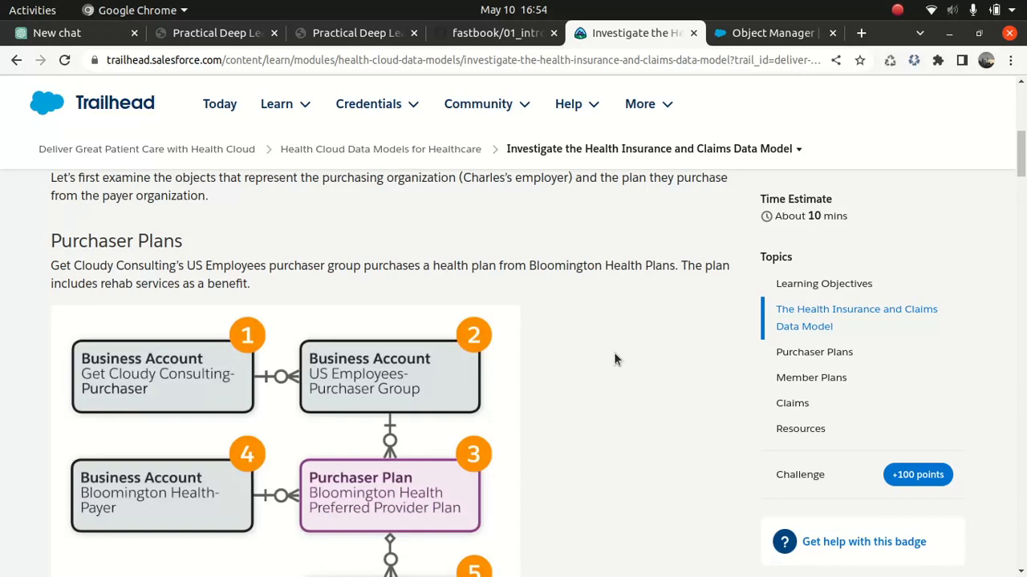
scroll(down, 3)
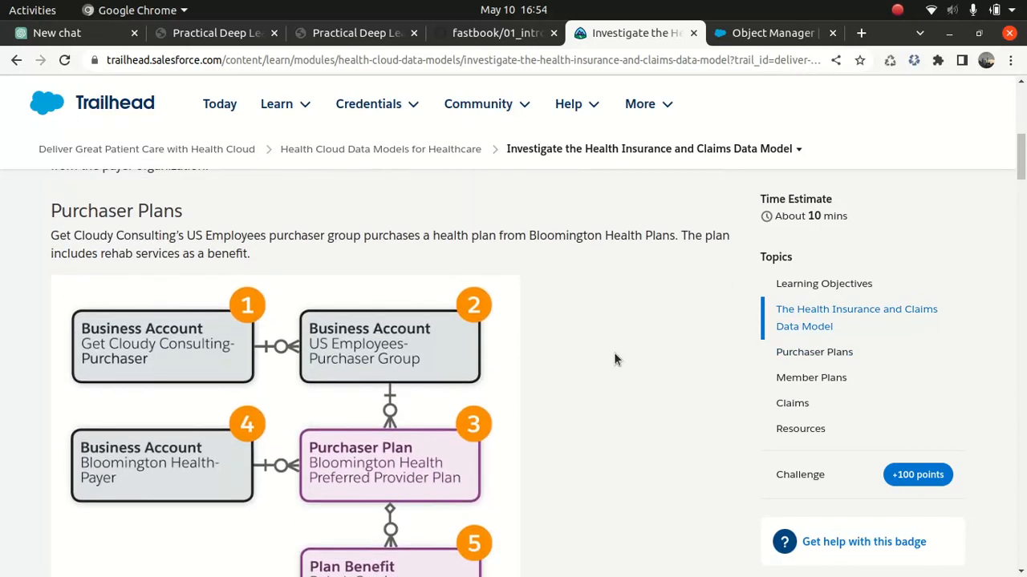
scroll(down, 3)
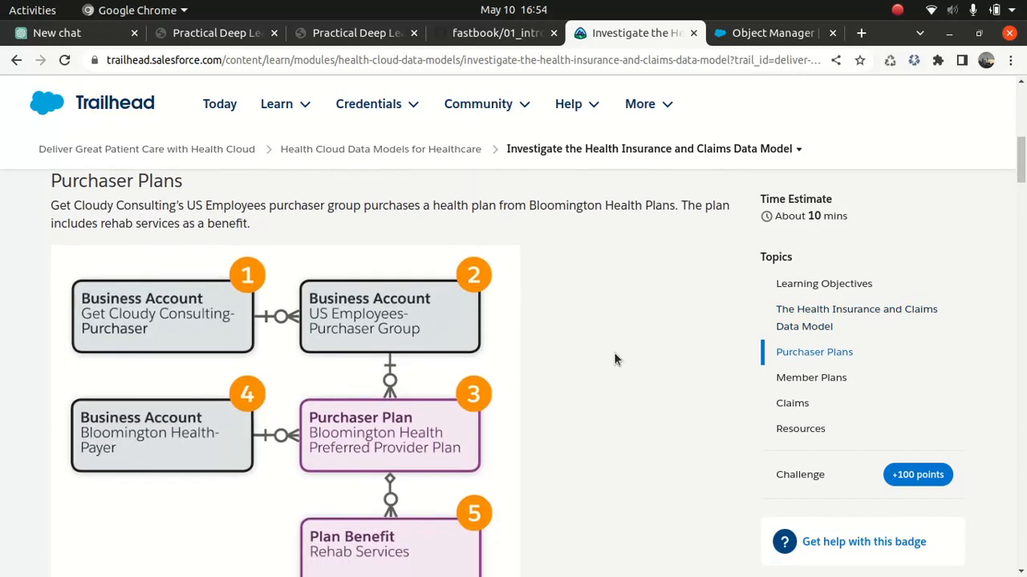
mouse_move(182, 307)
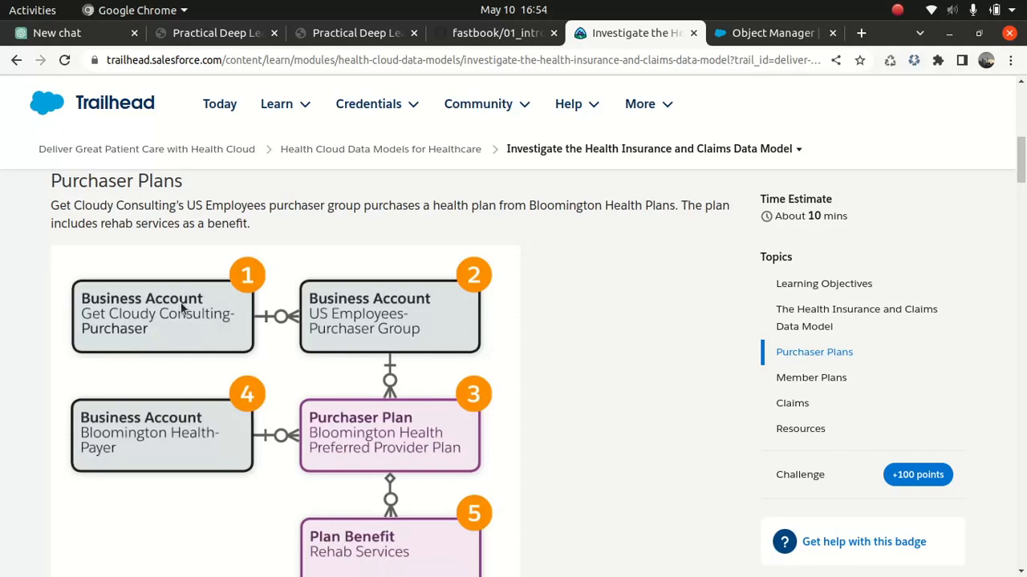
mouse_move(125, 343)
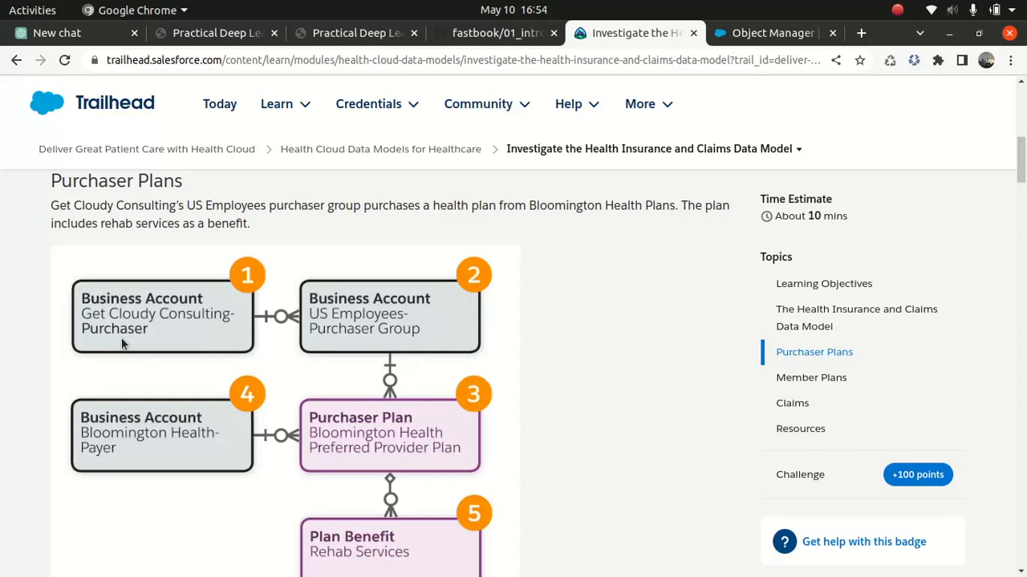
mouse_move(264, 337)
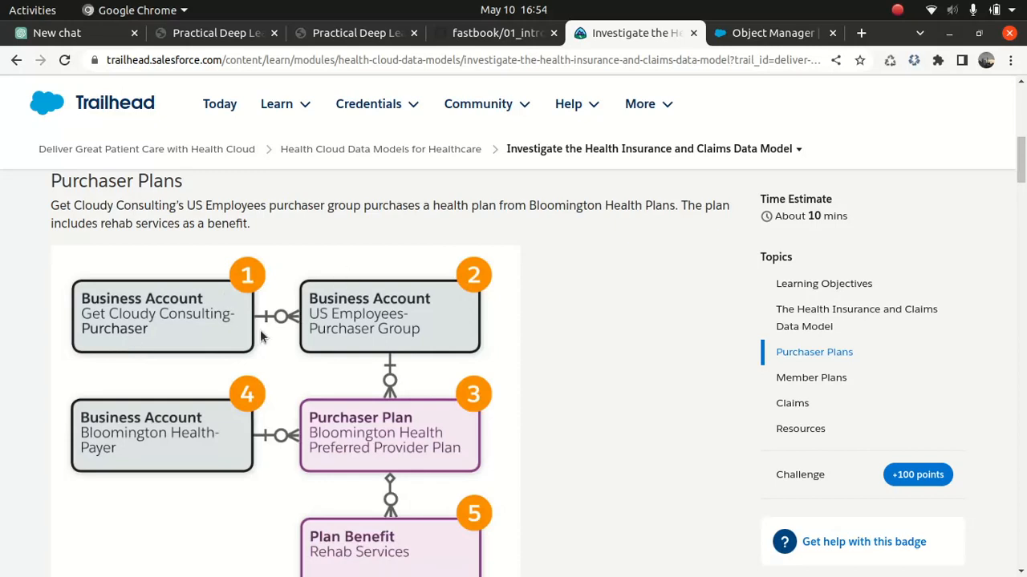
mouse_move(365, 323)
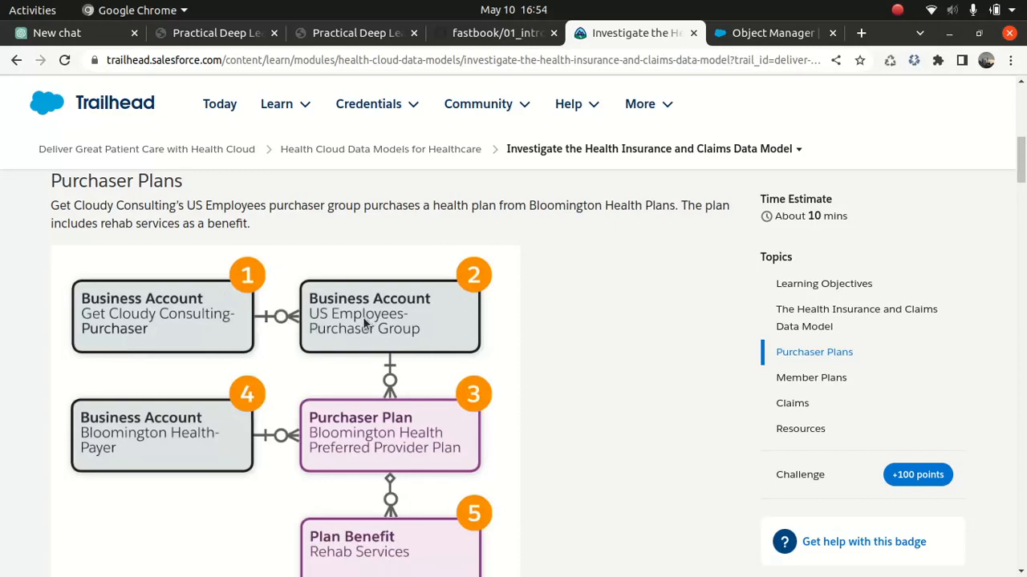
mouse_move(359, 341)
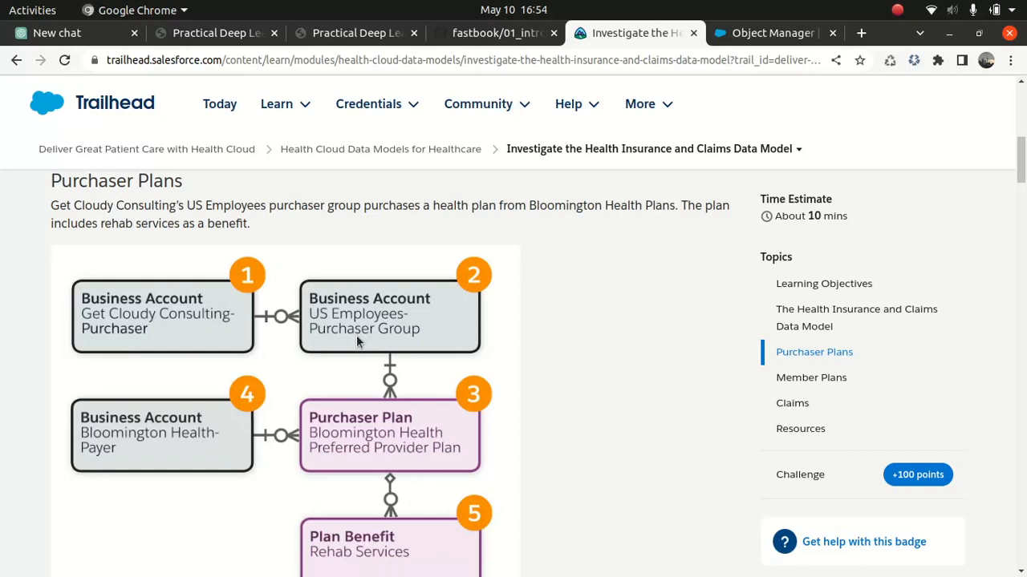
mouse_move(365, 320)
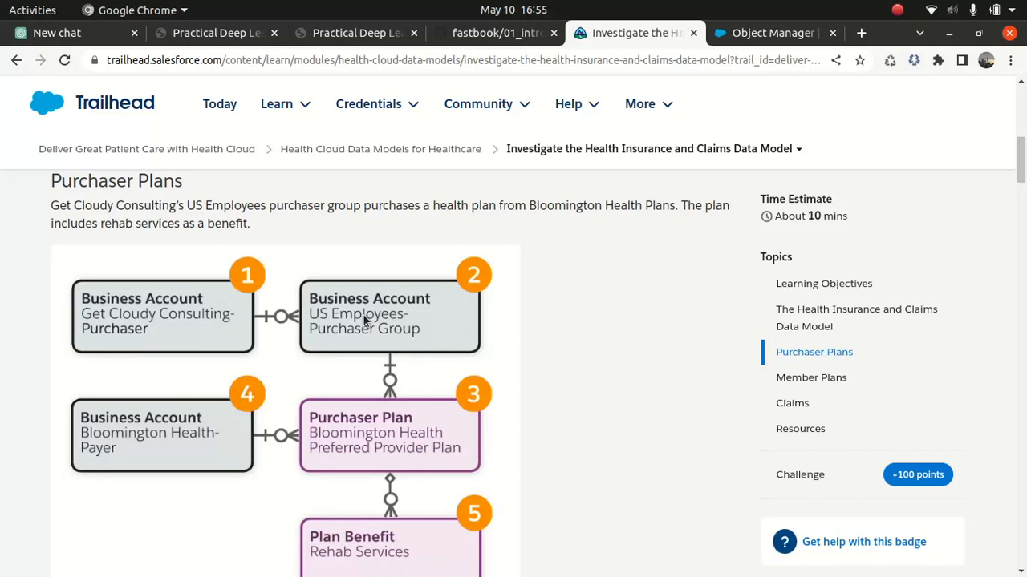
mouse_move(368, 429)
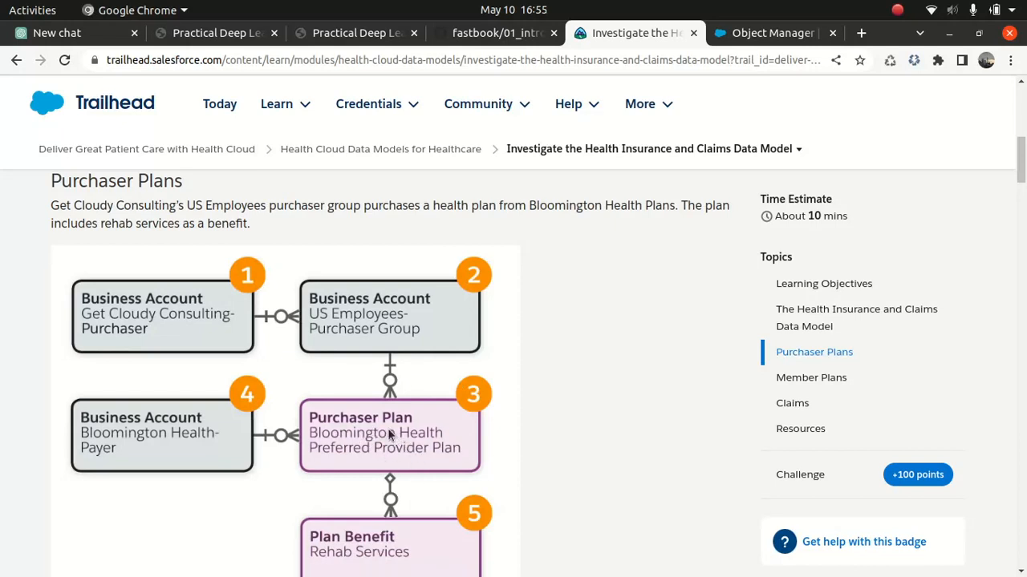
mouse_move(870, 50)
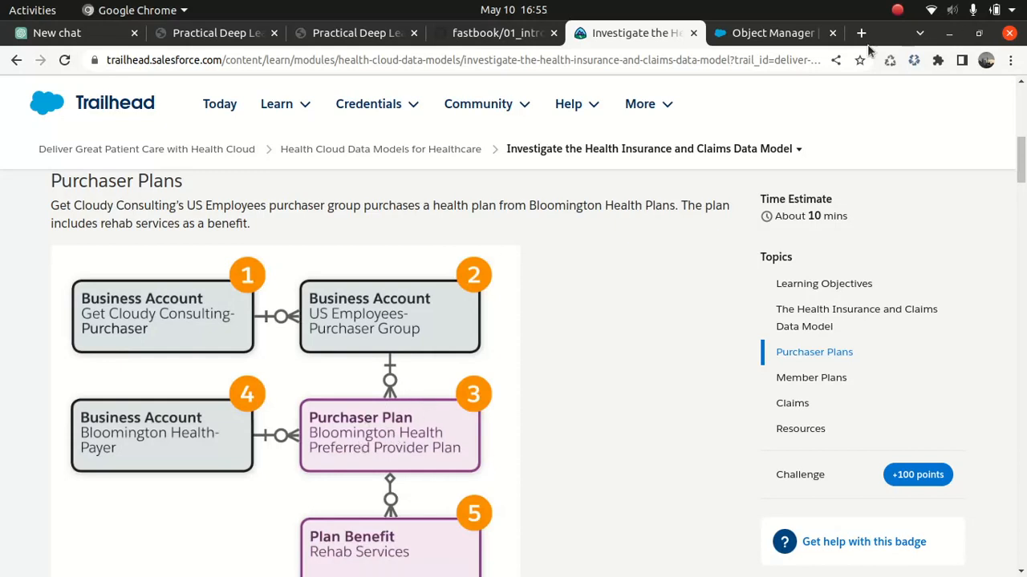
Filter Object Manager for 'pur', then scroll further through the Trailhead Purchaser Plans diagram.
click(770, 33)
text(p)
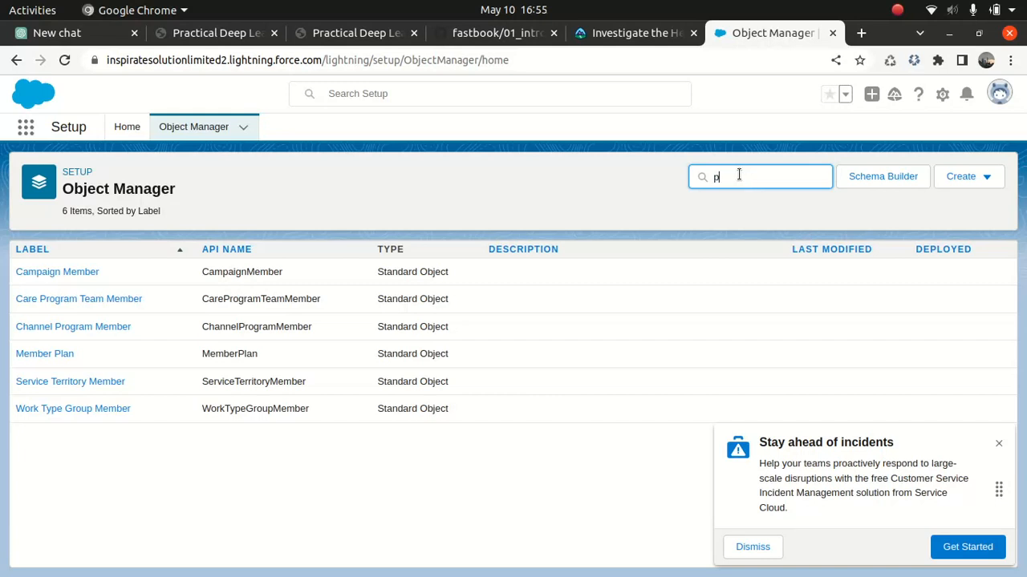
text(ur)
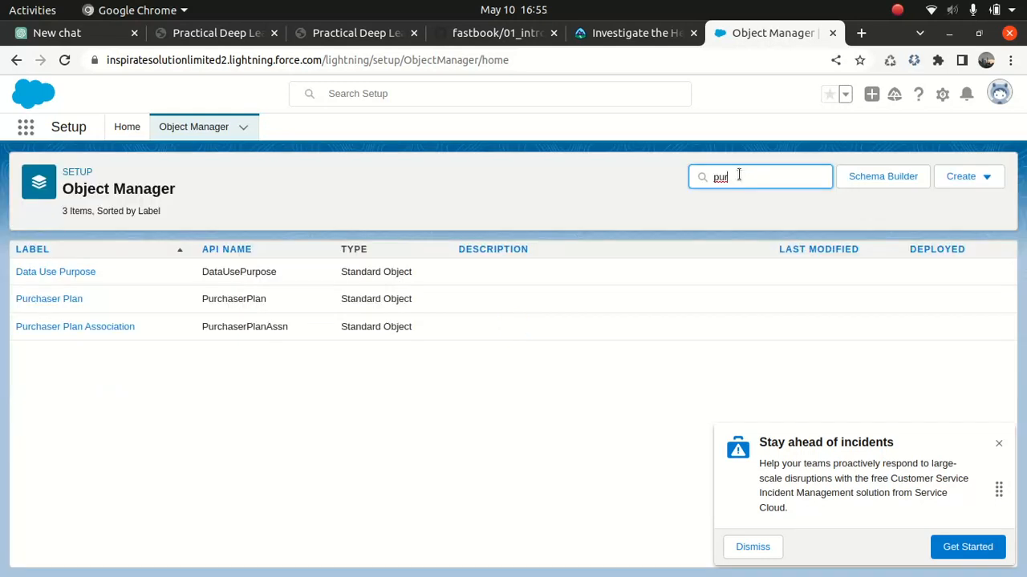
mouse_move(234, 308)
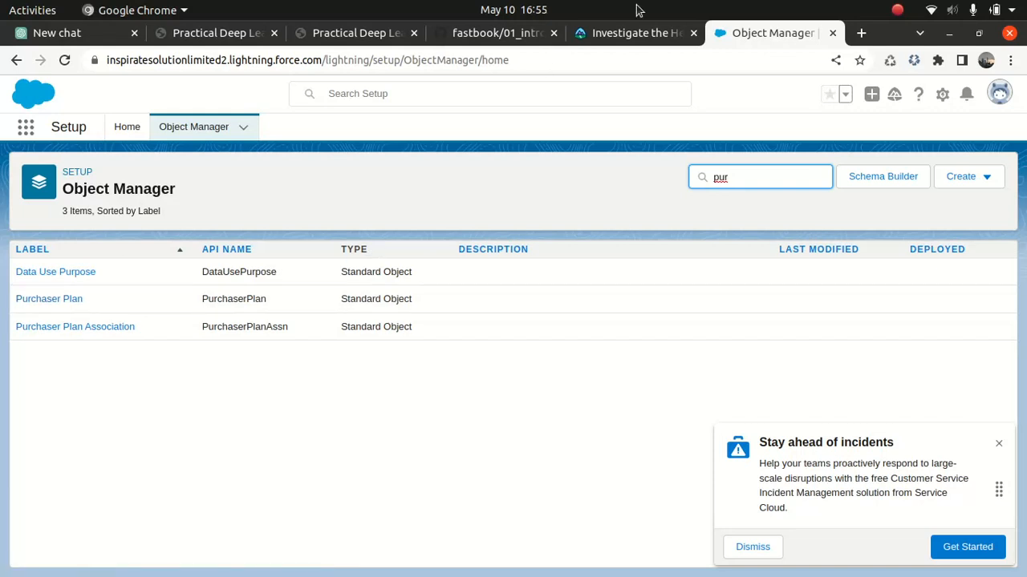
mouse_move(634, 33)
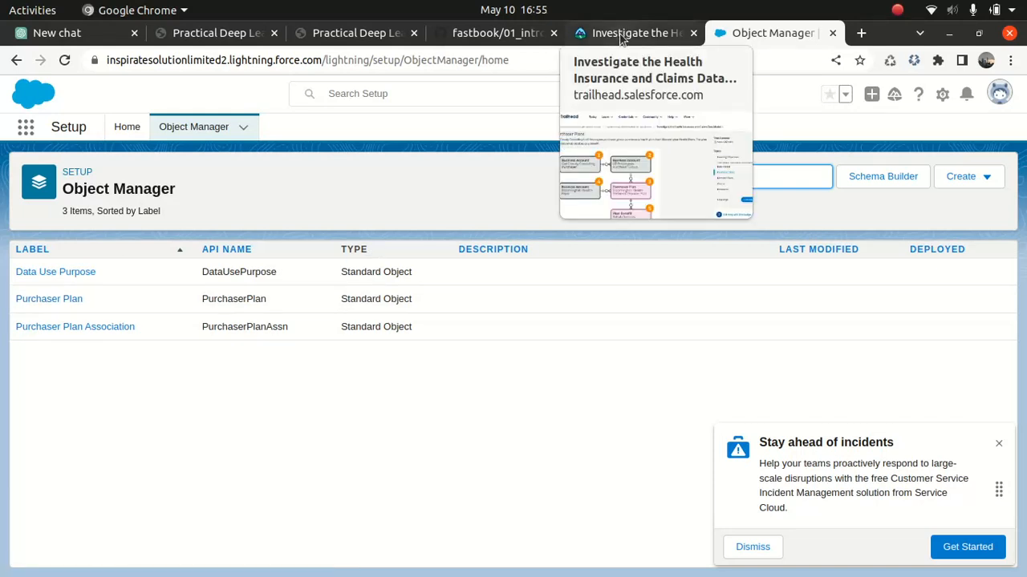
click(633, 33)
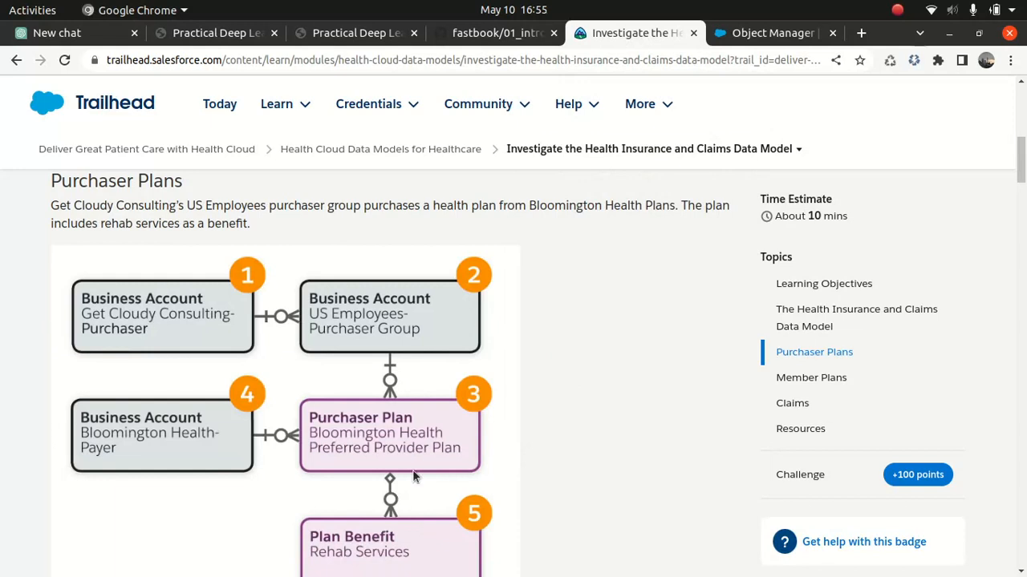
mouse_move(390, 539)
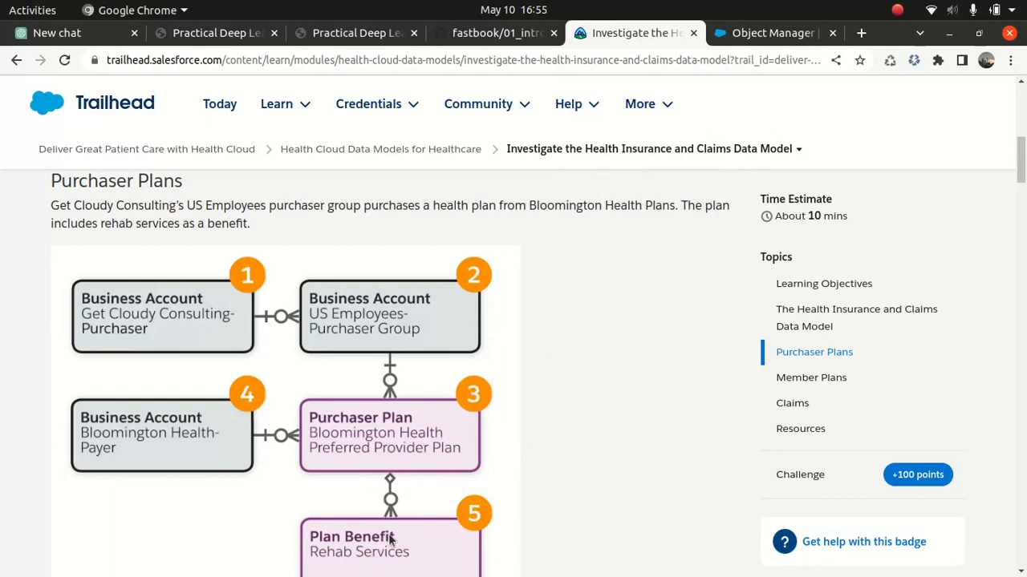
mouse_move(214, 443)
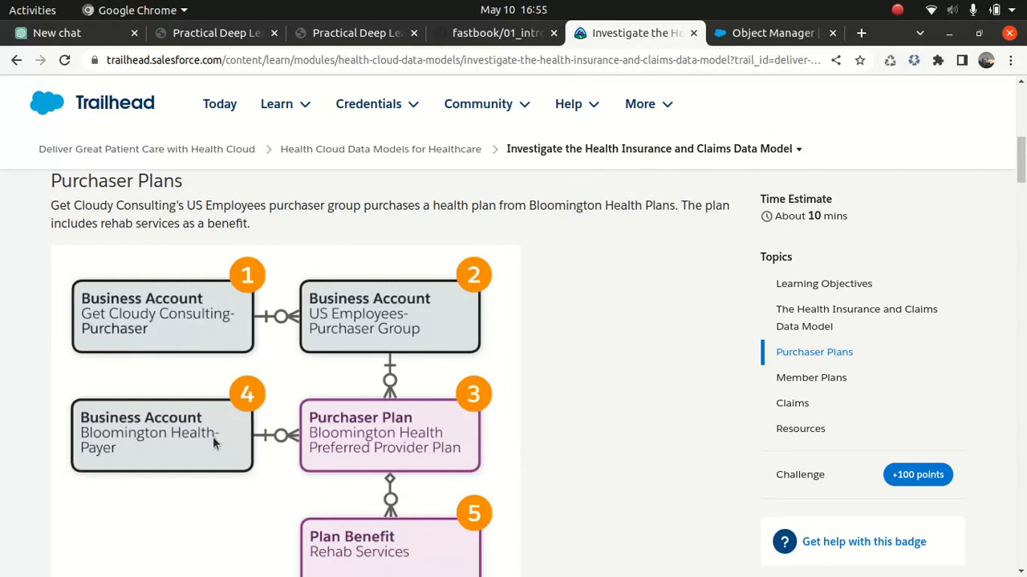
mouse_move(153, 472)
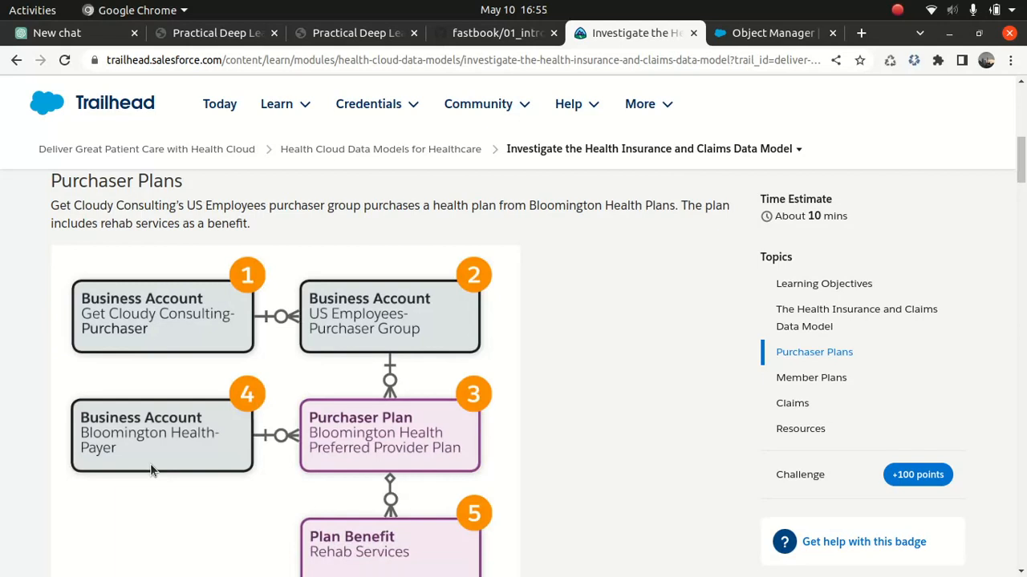
mouse_move(147, 482)
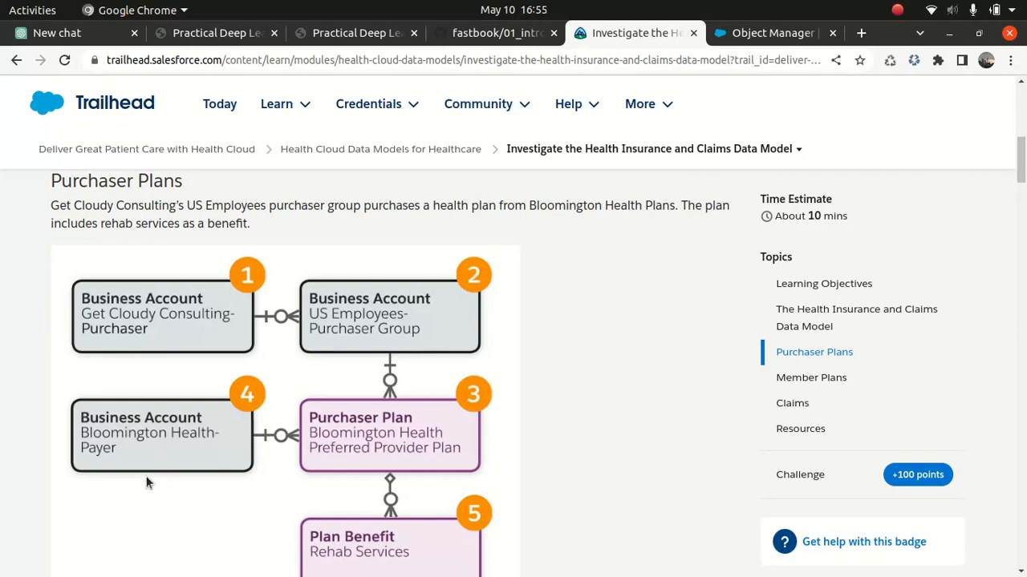
scroll(down, 3)
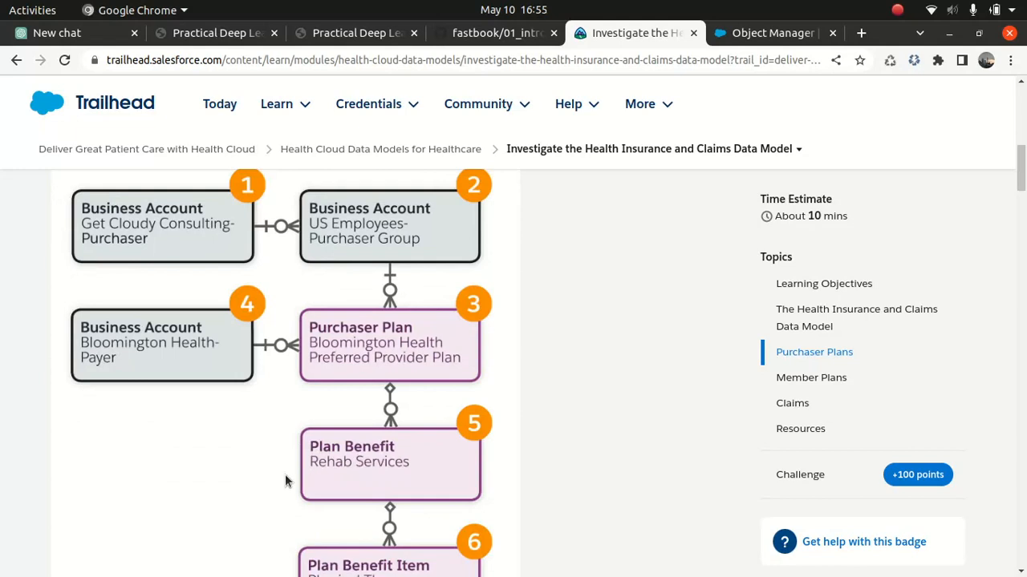
scroll(up, 3)
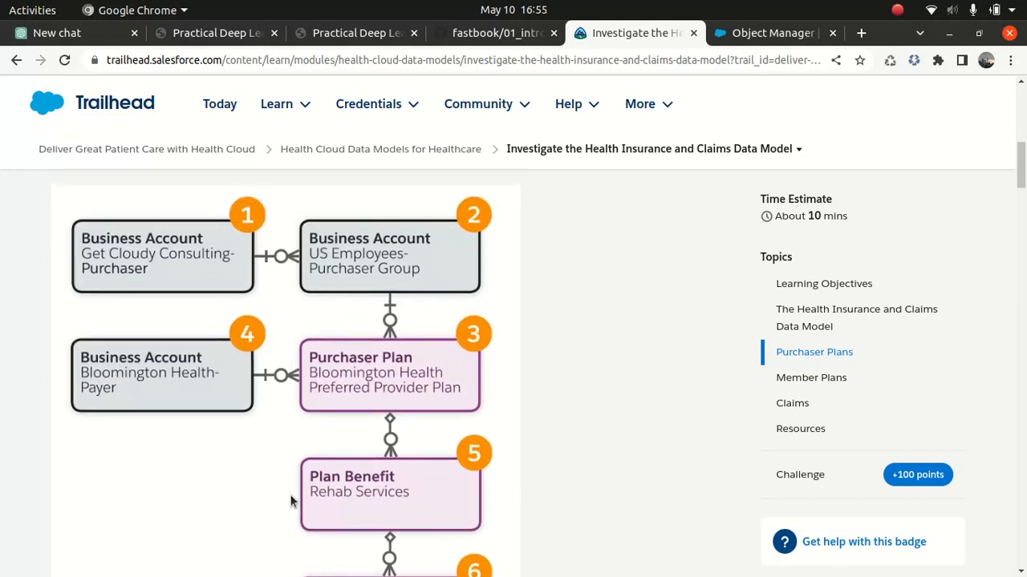
click(772, 32)
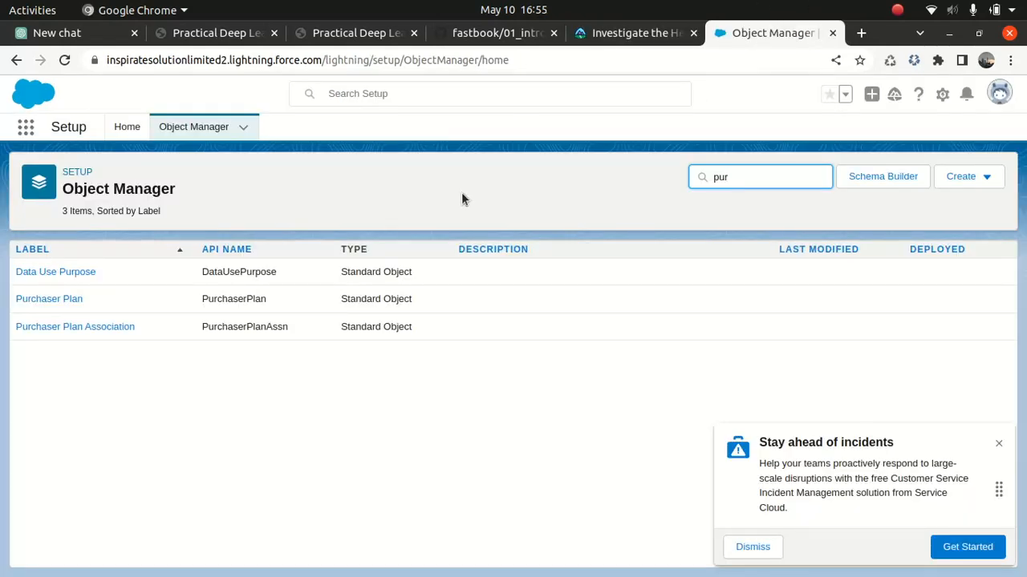
click(48, 299)
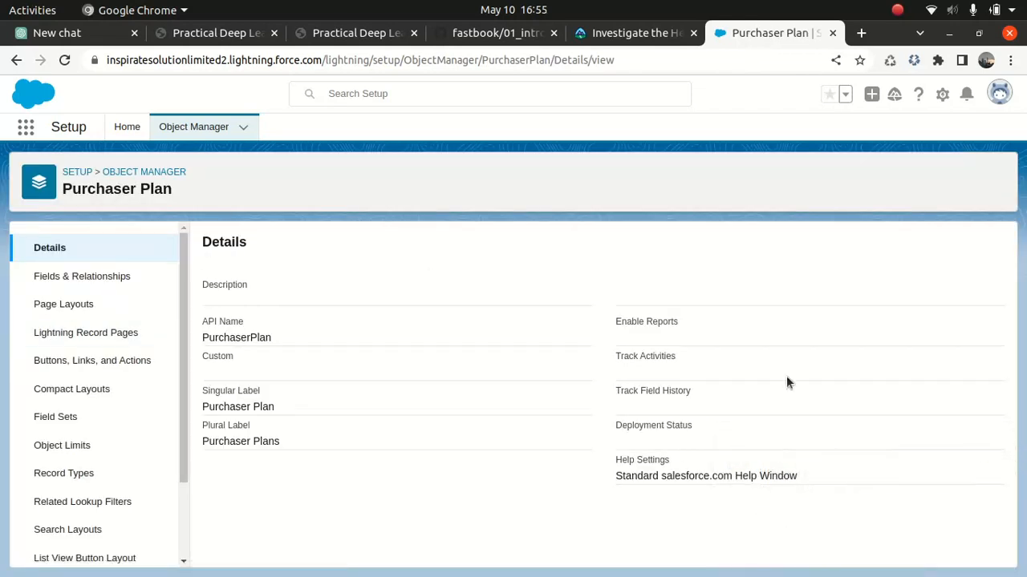
mouse_move(110, 304)
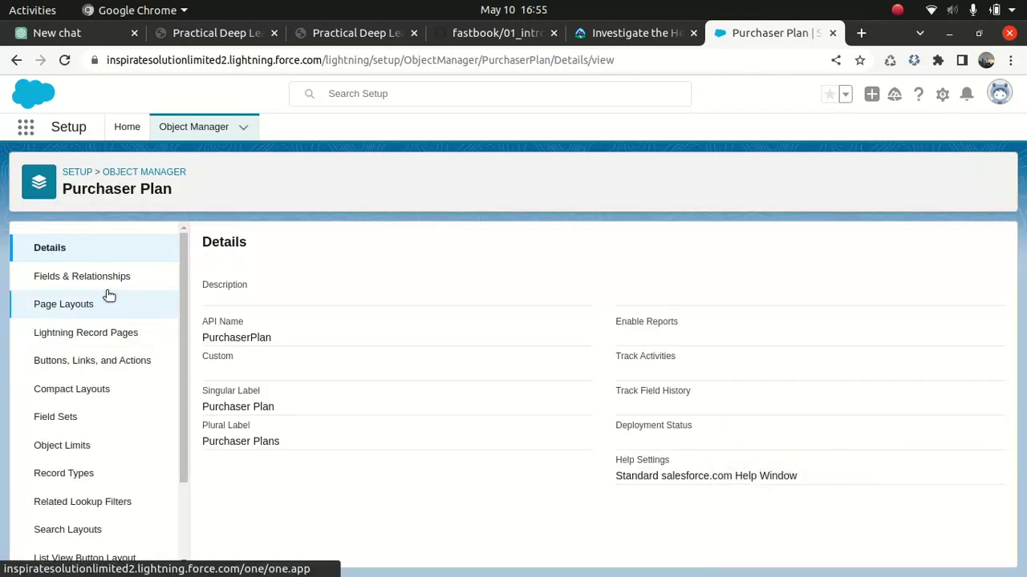
click(82, 276)
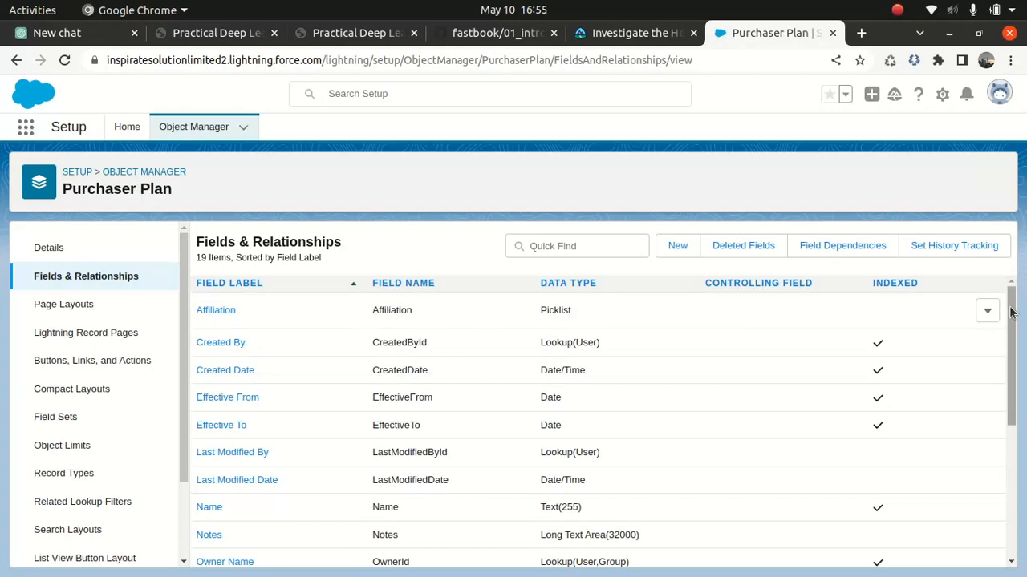
scroll(down, 3)
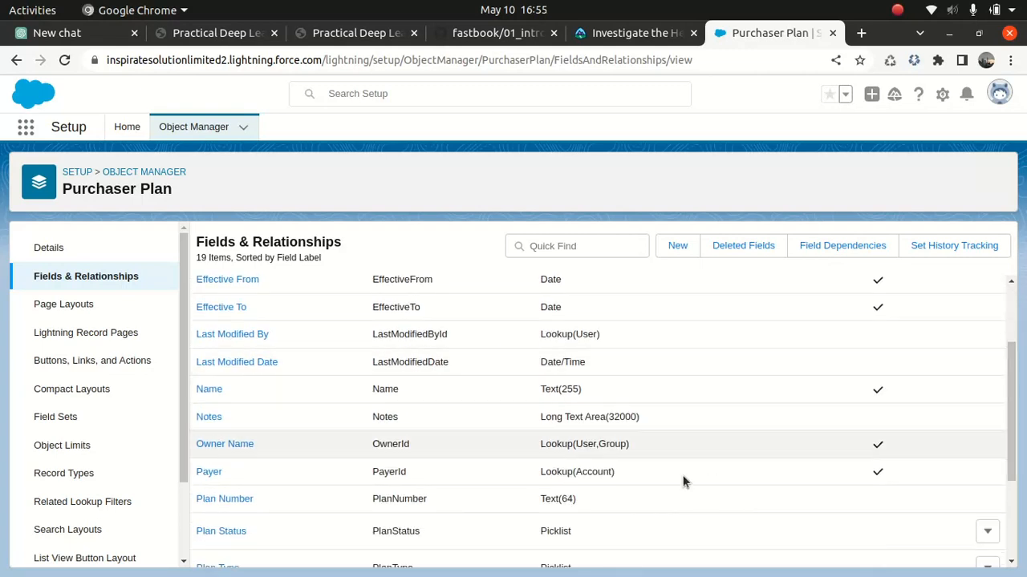
mouse_move(359, 472)
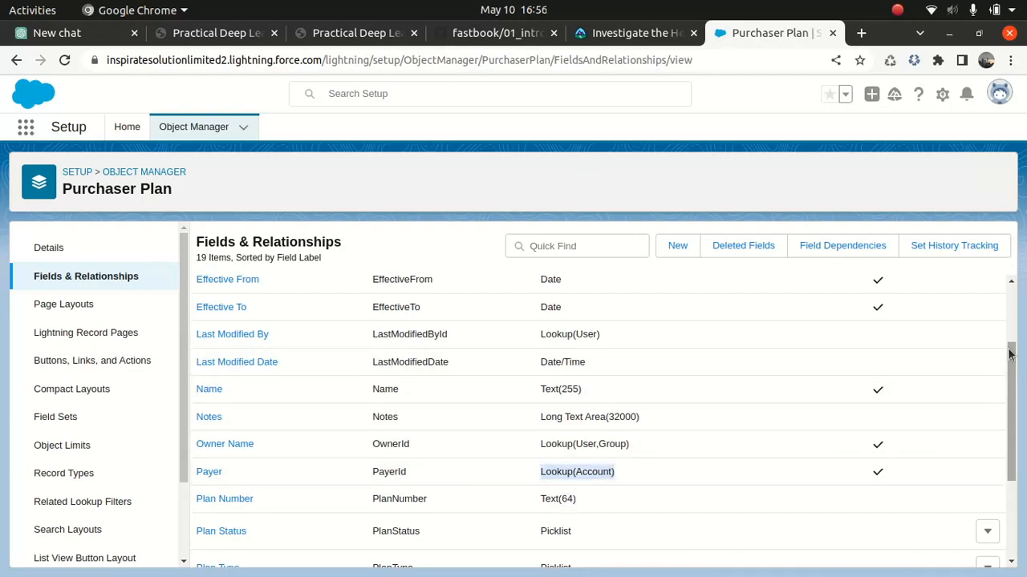
scroll(down, 3)
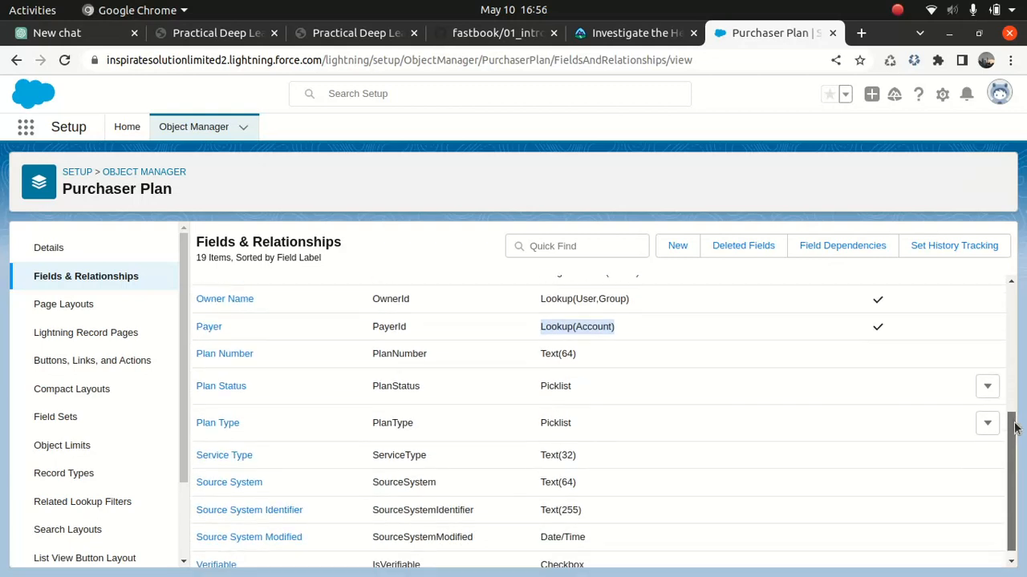
scroll(down, 3)
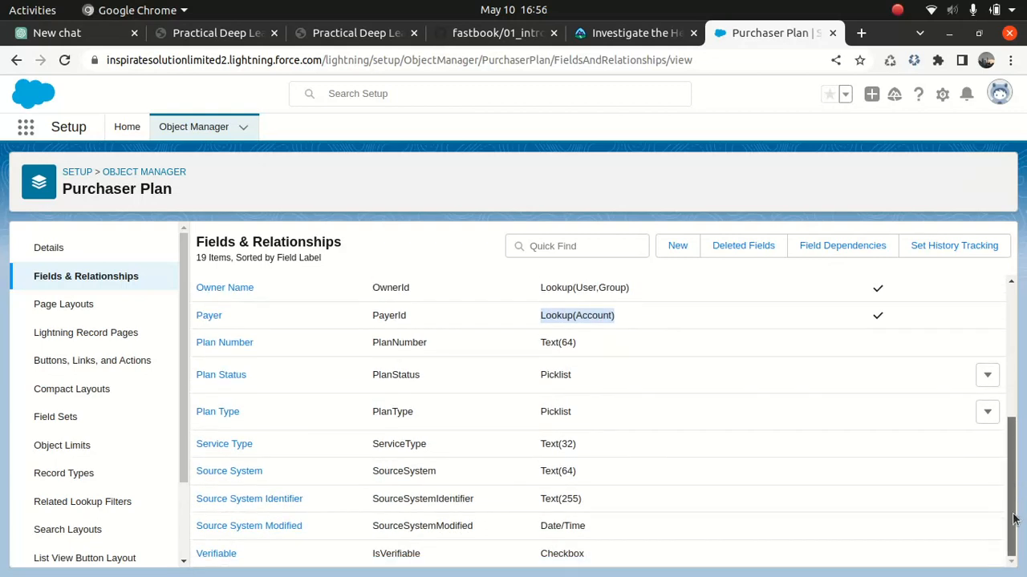
scroll(up, 3)
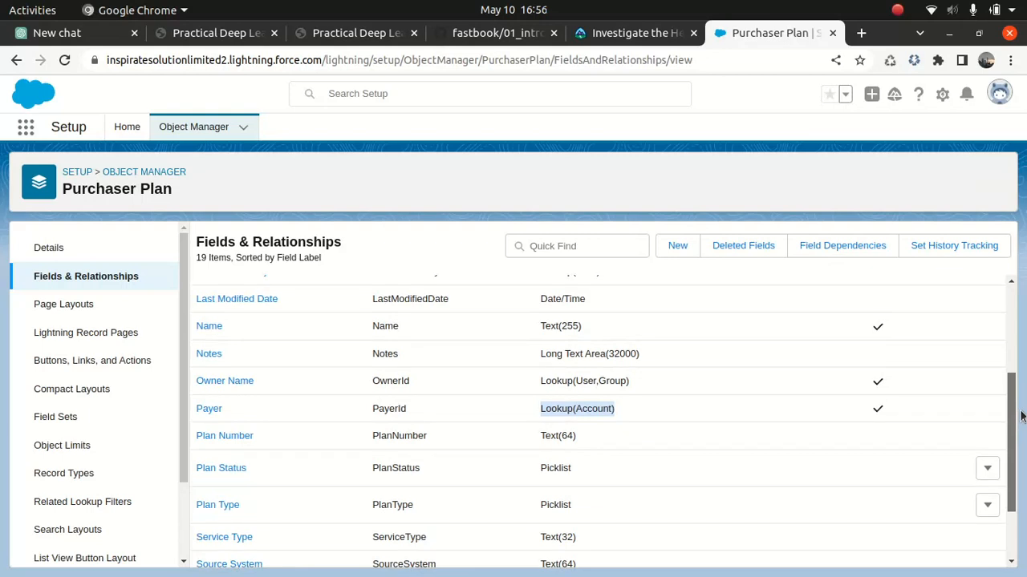
scroll(up, 3)
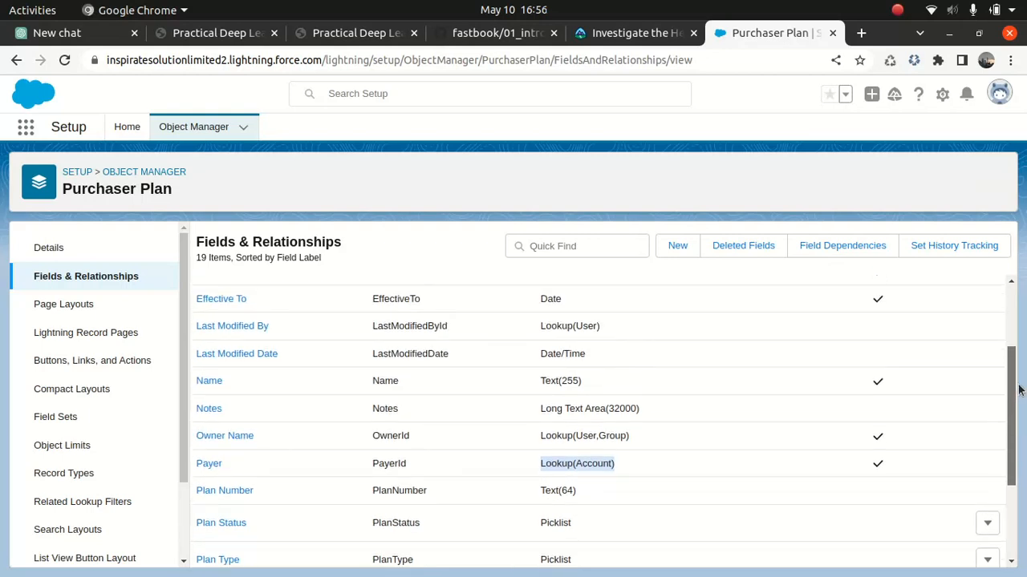
scroll(up, 3)
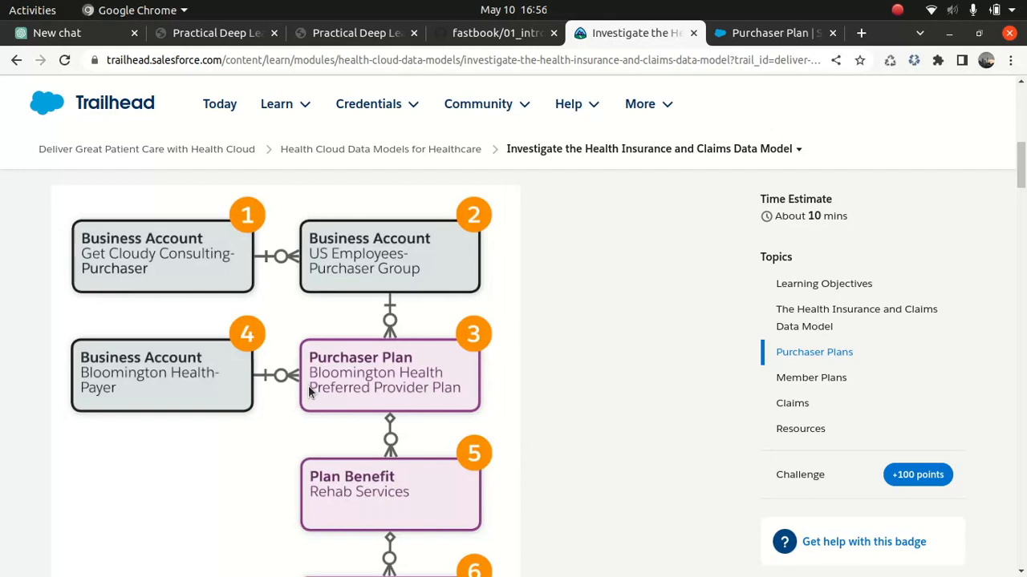
mouse_move(347, 377)
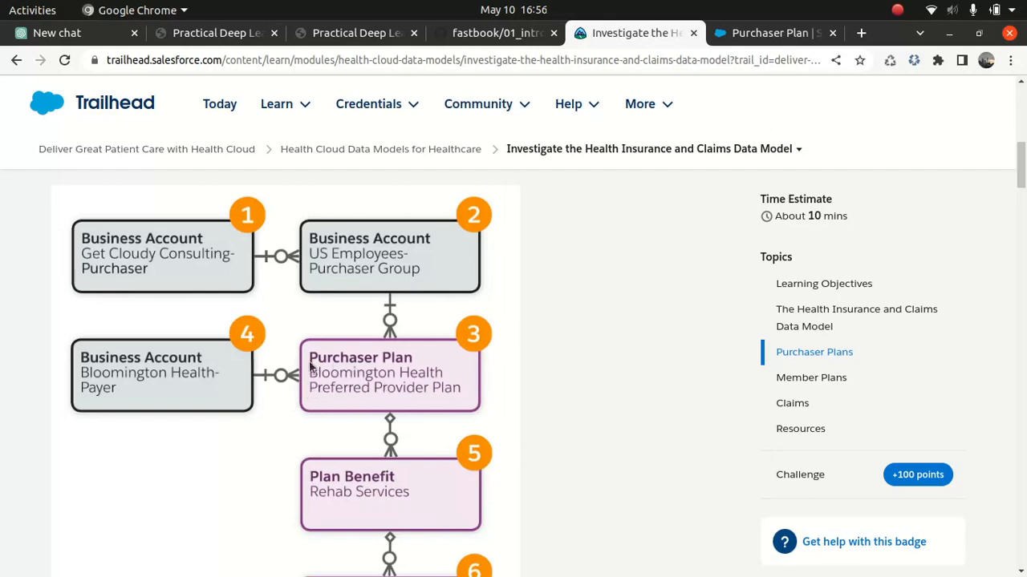
mouse_move(204, 372)
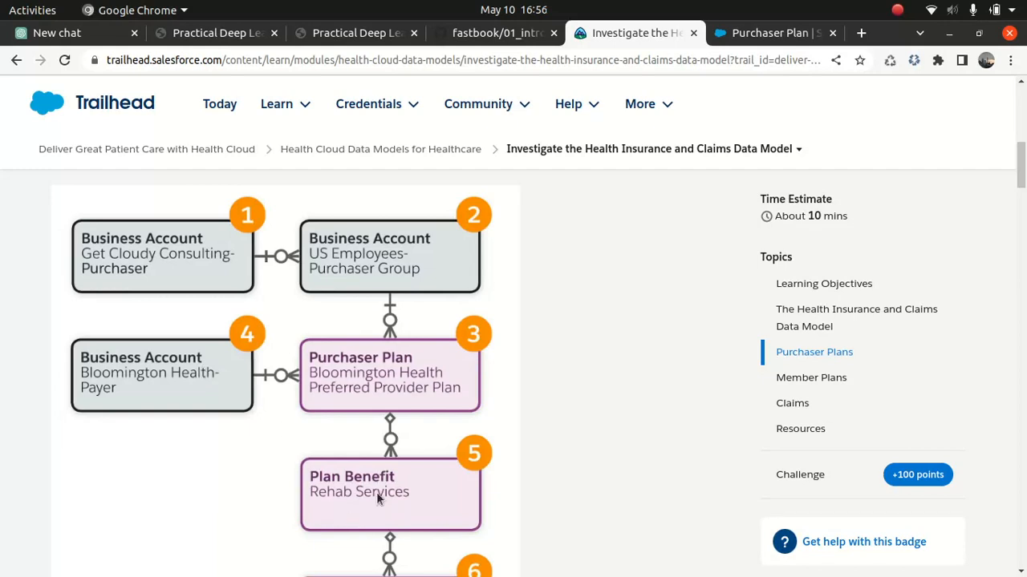
mouse_move(799, 20)
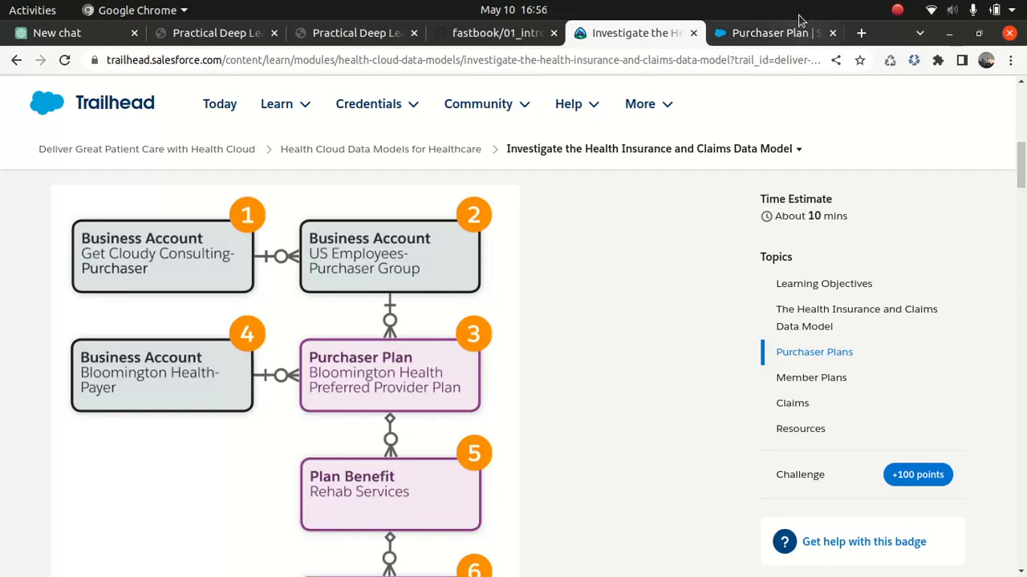
click(770, 33)
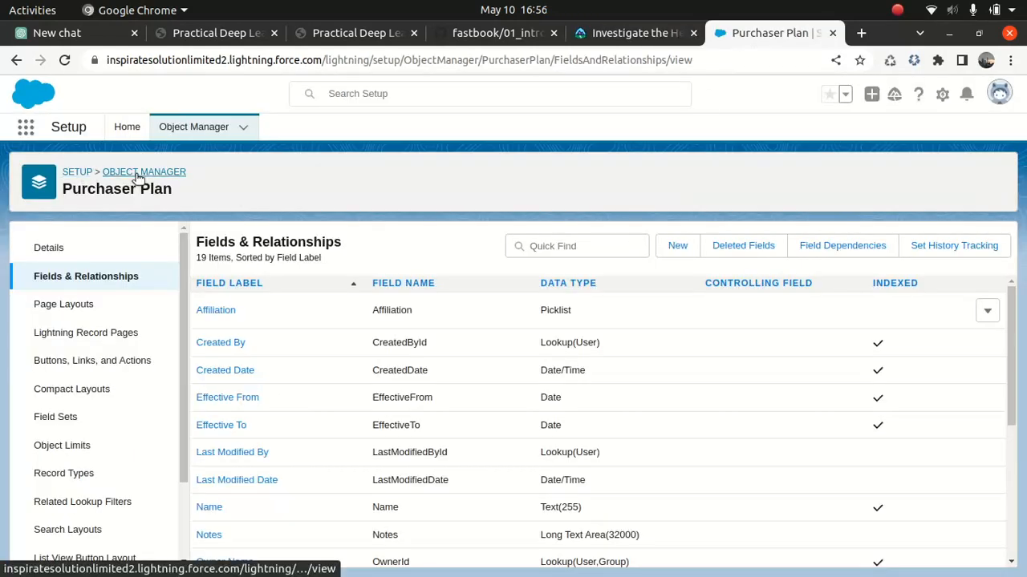
Filter the Object Manager list for 'plan be' and open Plan Benefit.
click(144, 171)
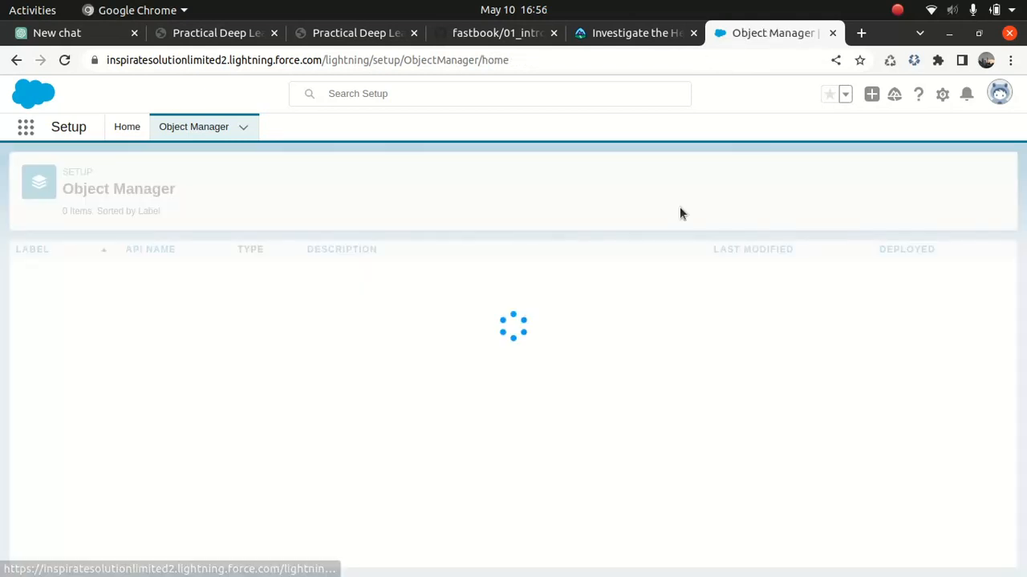
click(758, 176)
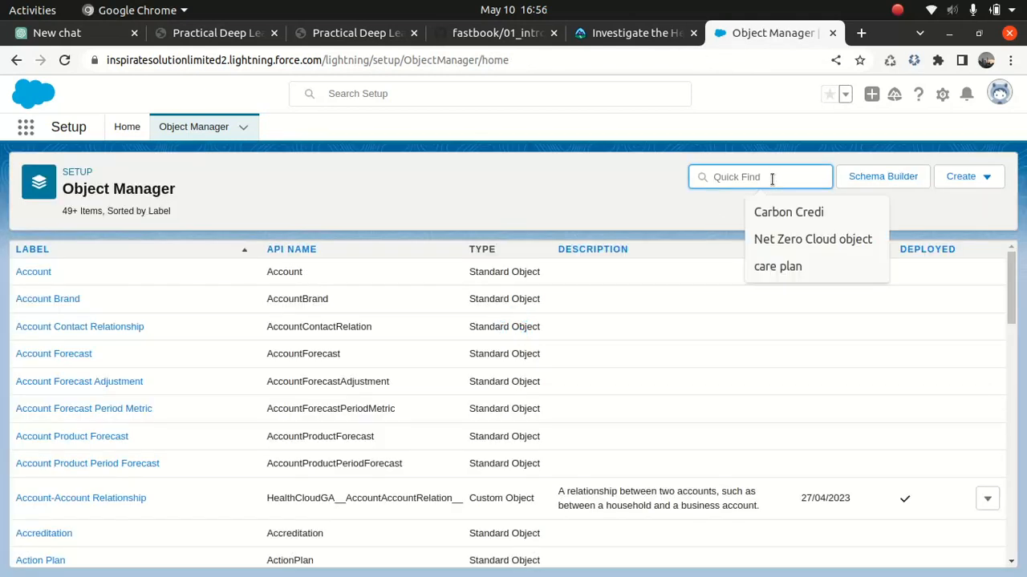
text(plan be)
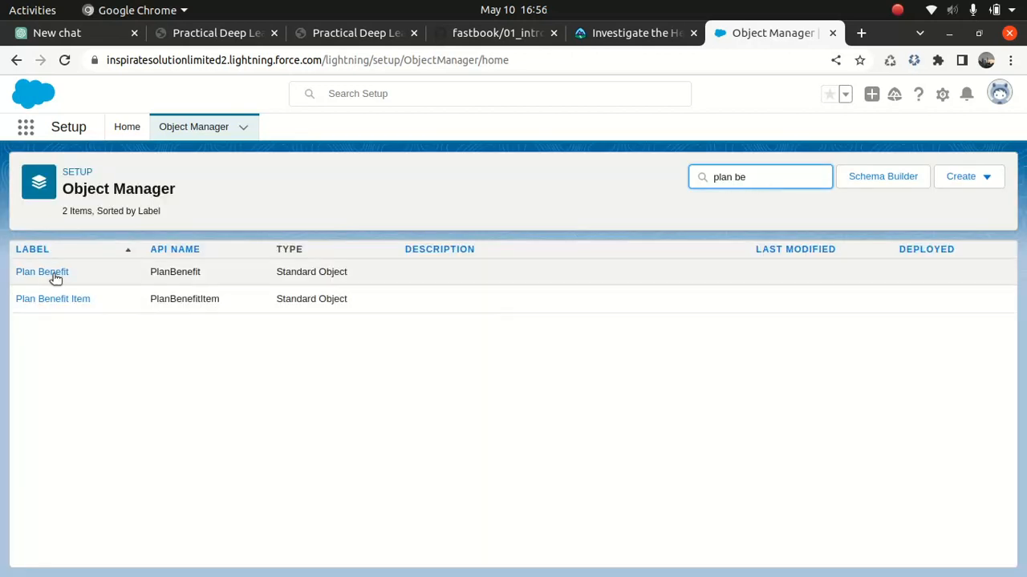
click(41, 271)
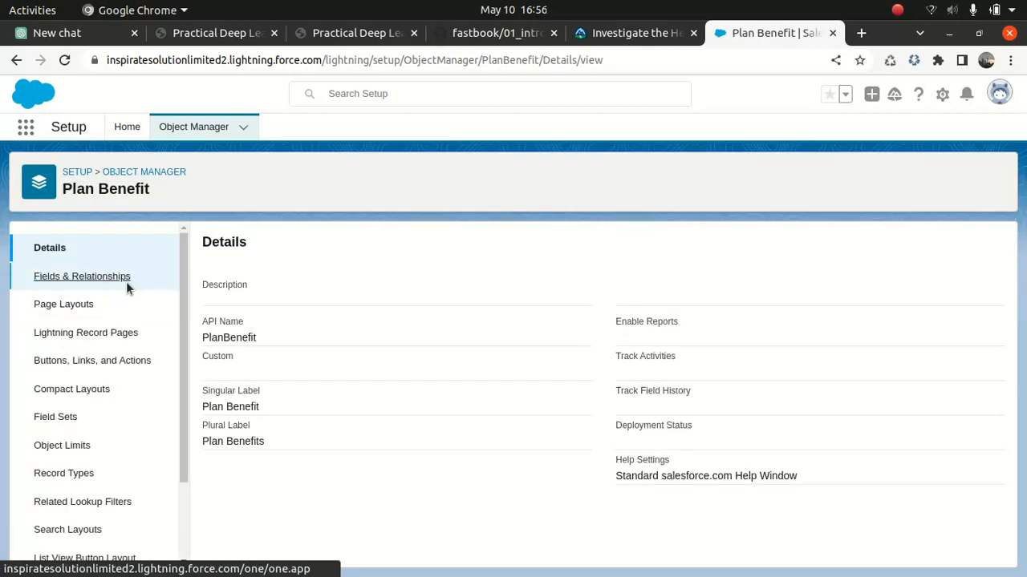
Review Plan Benefit's 38 fields down to the Purchaser Plan Master-Detail, then return to Trailhead.
click(82, 276)
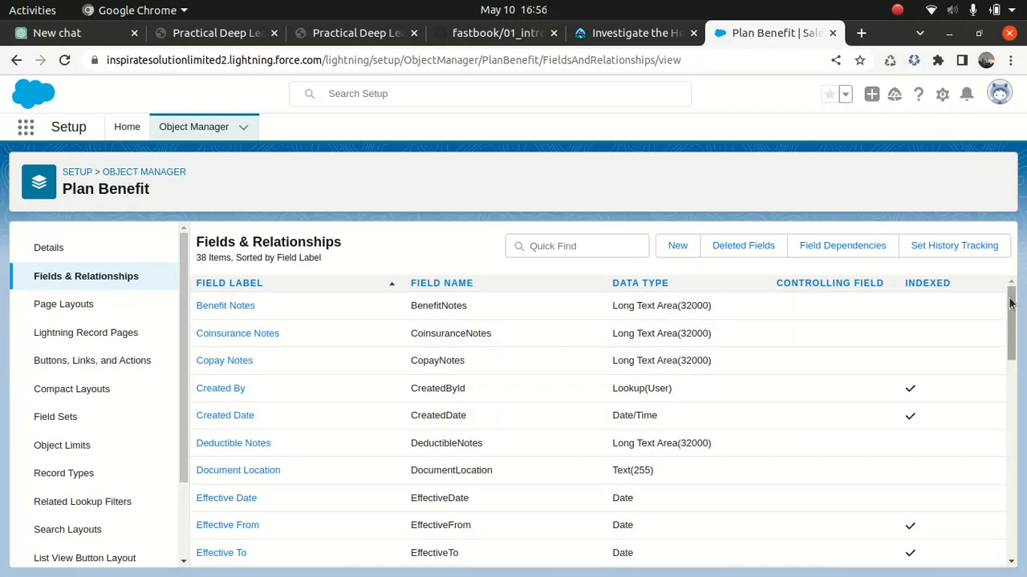
scroll(down, 3)
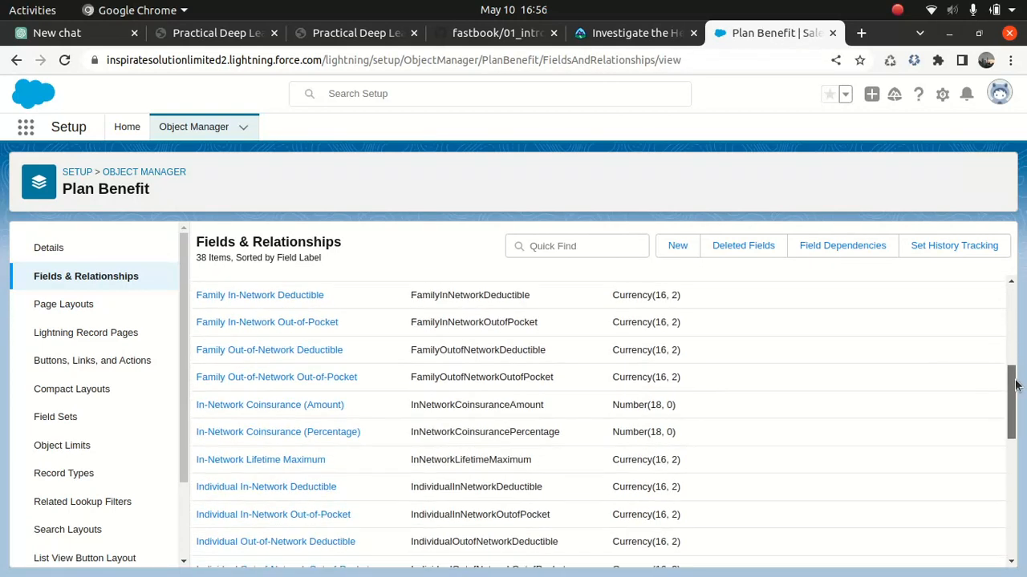
scroll(down, 3)
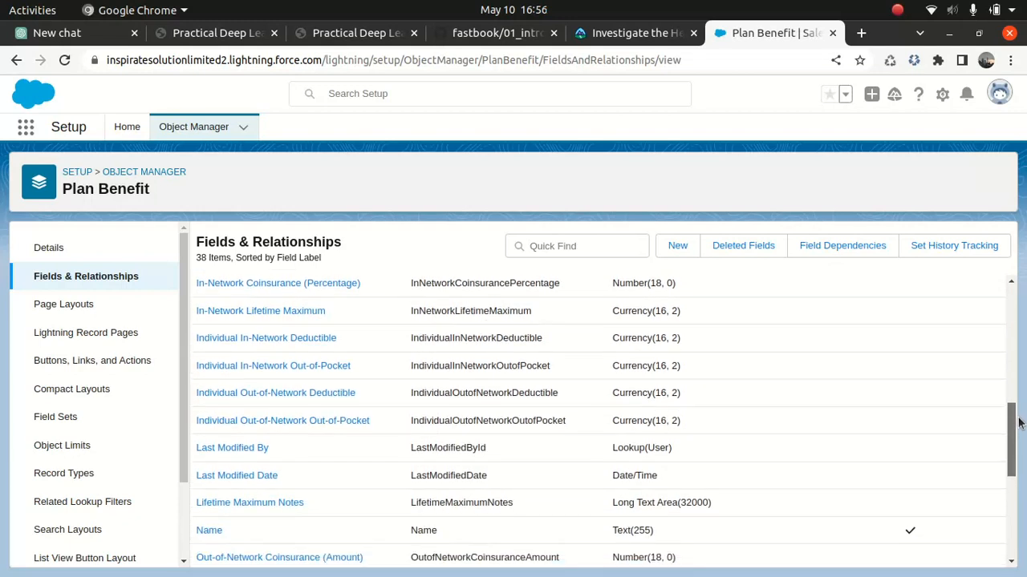
scroll(down, 3)
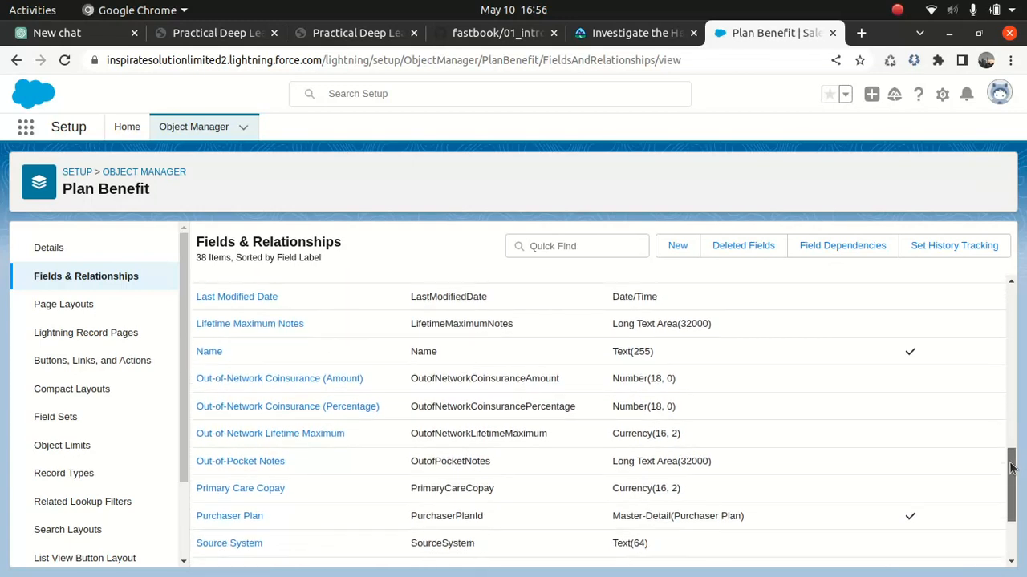
scroll(down, 3)
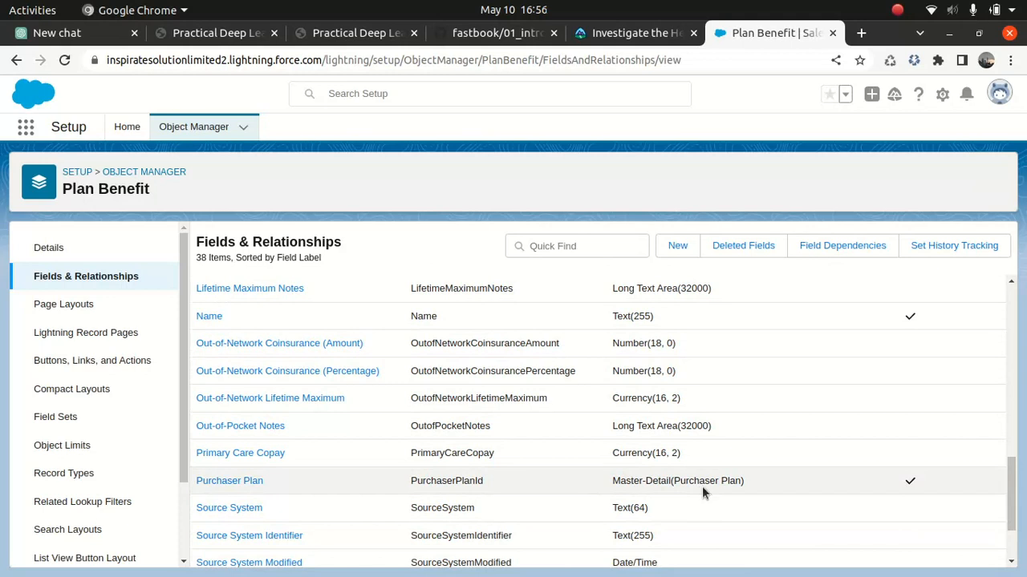
mouse_move(626, 497)
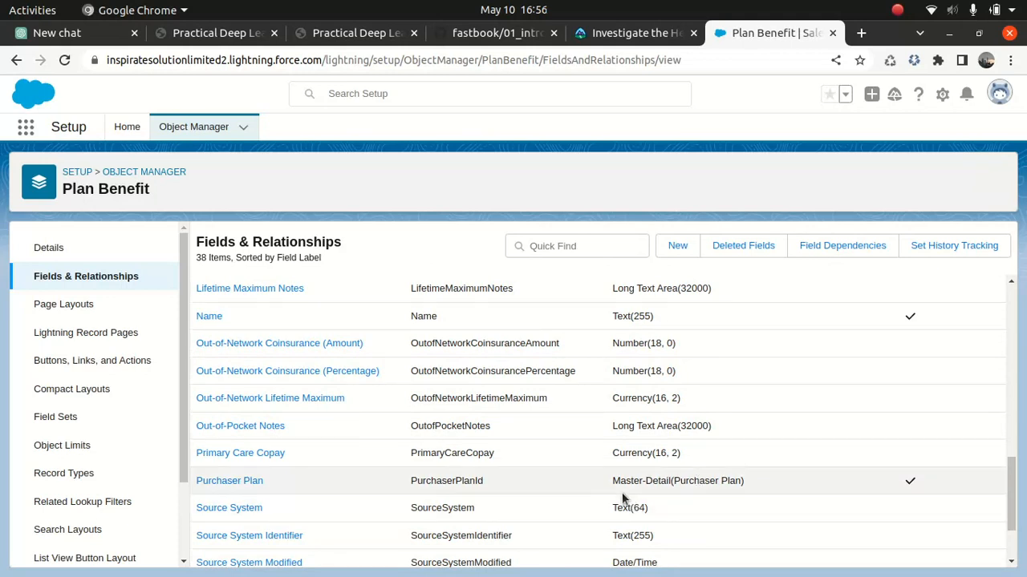
click(634, 33)
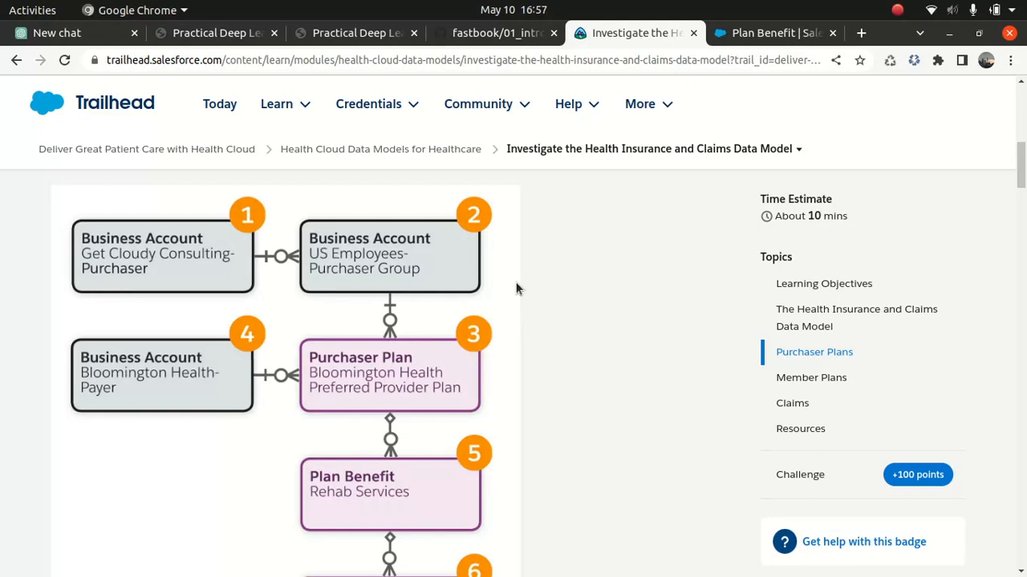
Scroll to the Member Plans diagram with Member Plan, Coverage Benefit and Coverage Benefit Item.
scroll(down, 3)
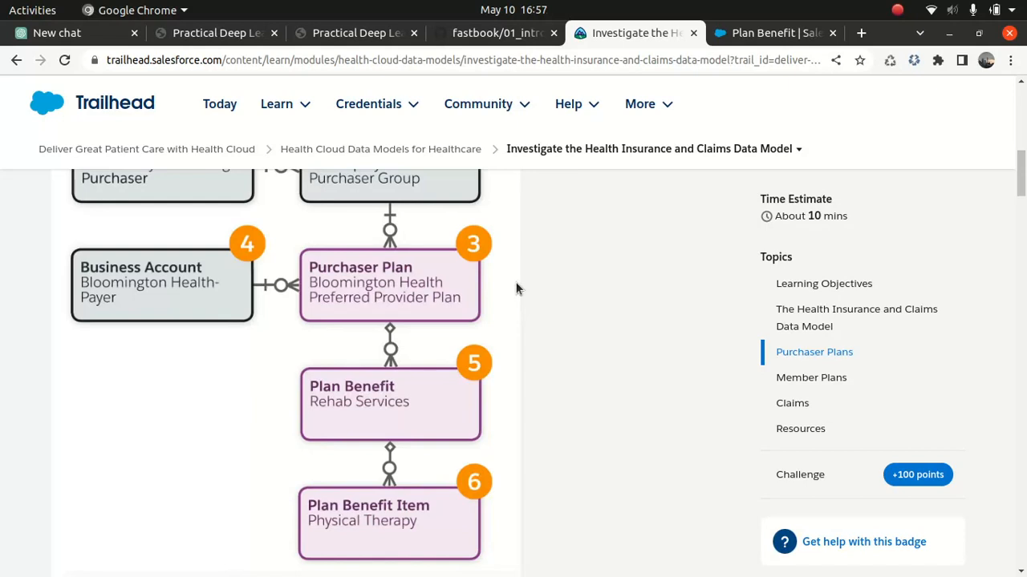
scroll(down, 3)
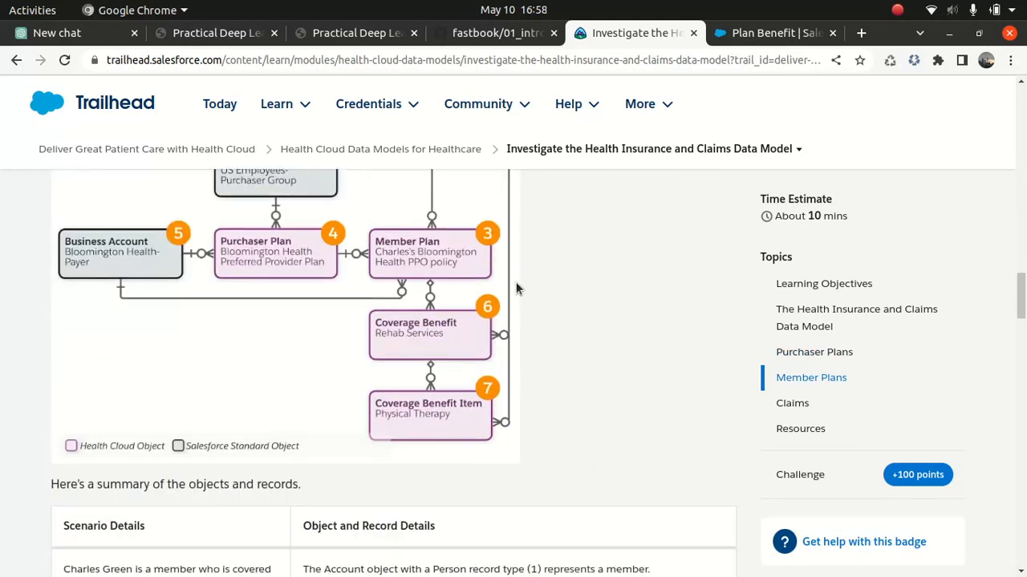
Scroll past the Member Plans diagram and summary table to the Claims heading.
scroll(up, 3)
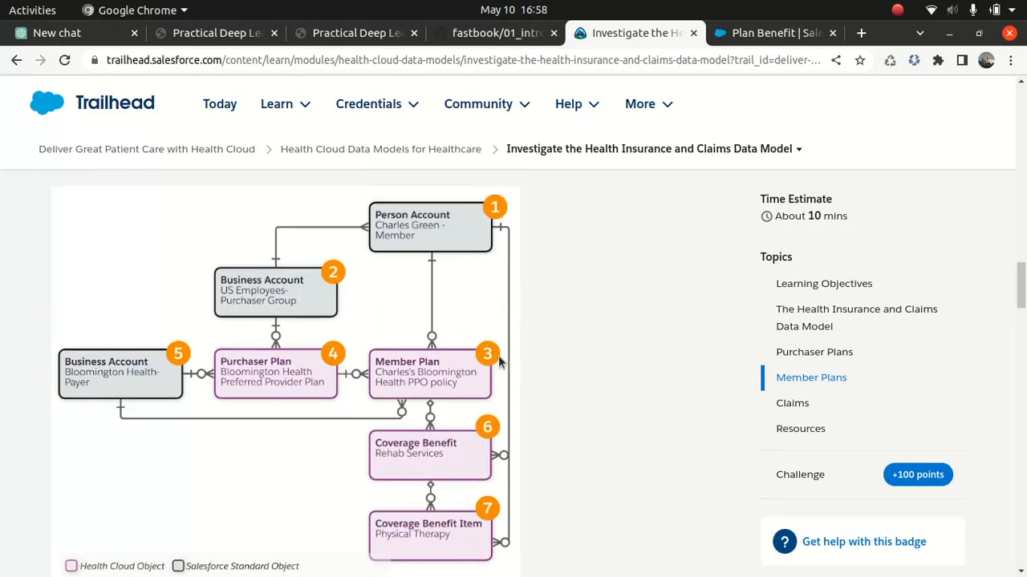
mouse_move(429, 315)
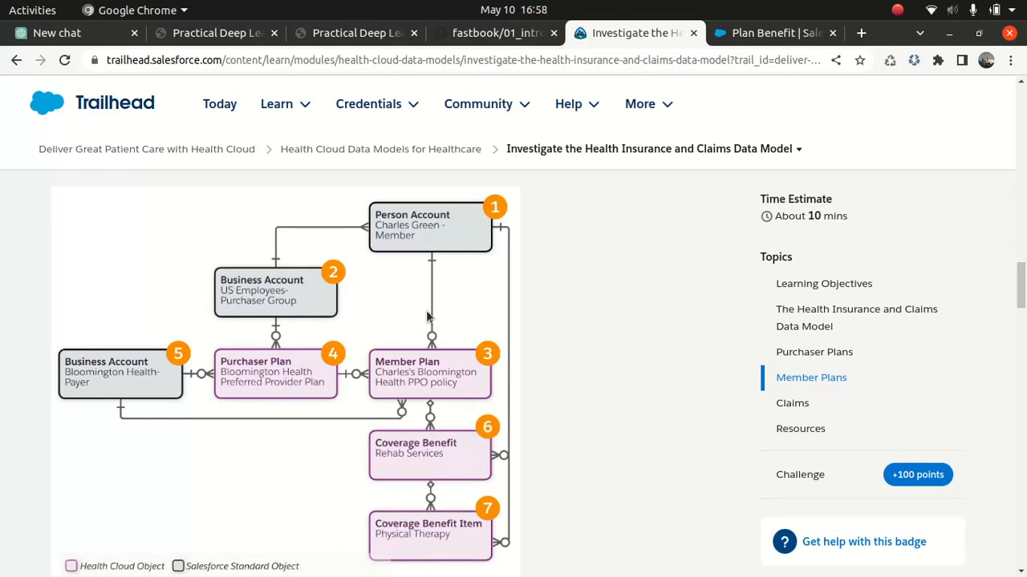
mouse_move(416, 213)
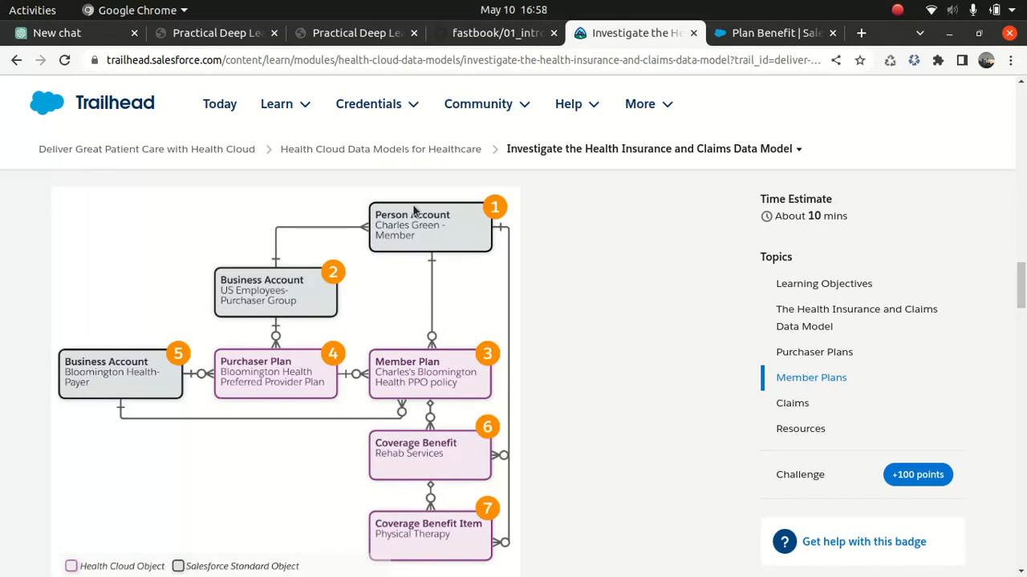
mouse_move(269, 300)
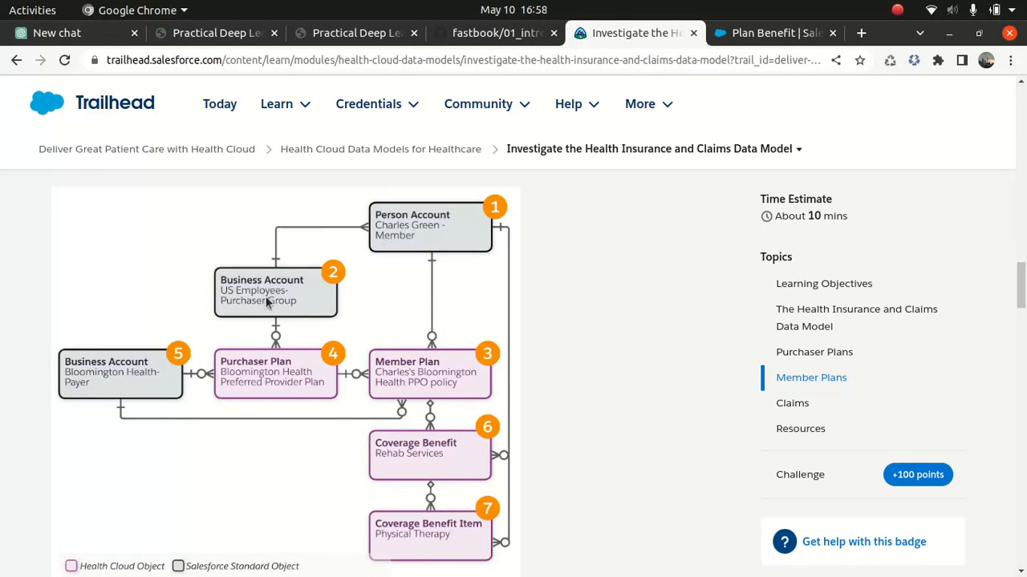
mouse_move(220, 296)
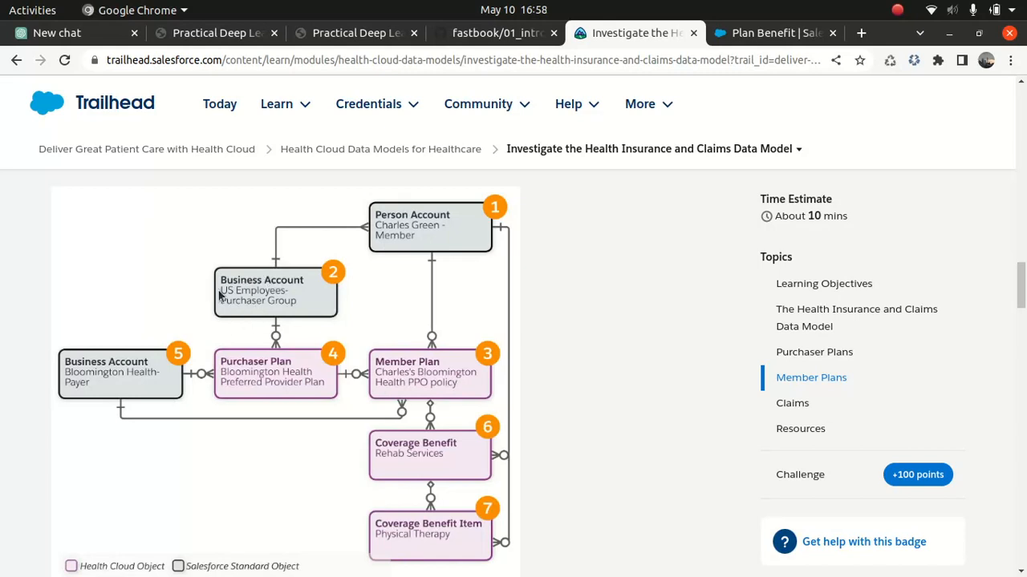
mouse_move(279, 337)
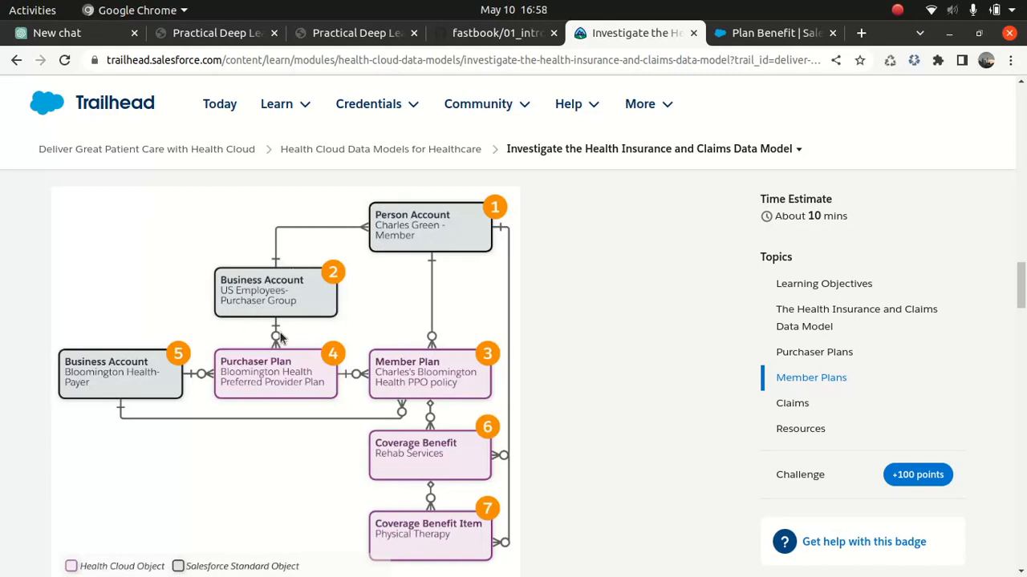
mouse_move(253, 385)
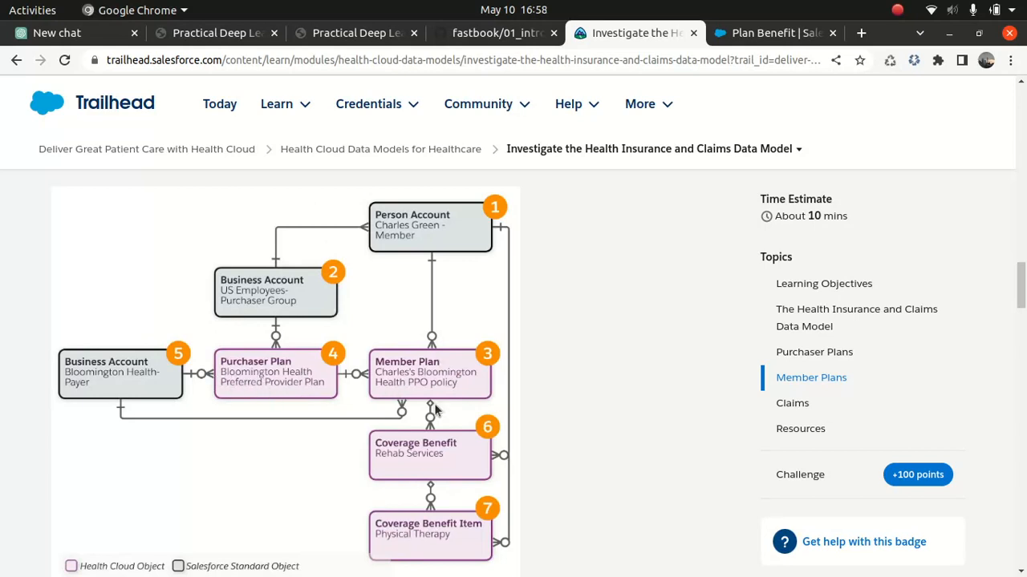
mouse_move(429, 484)
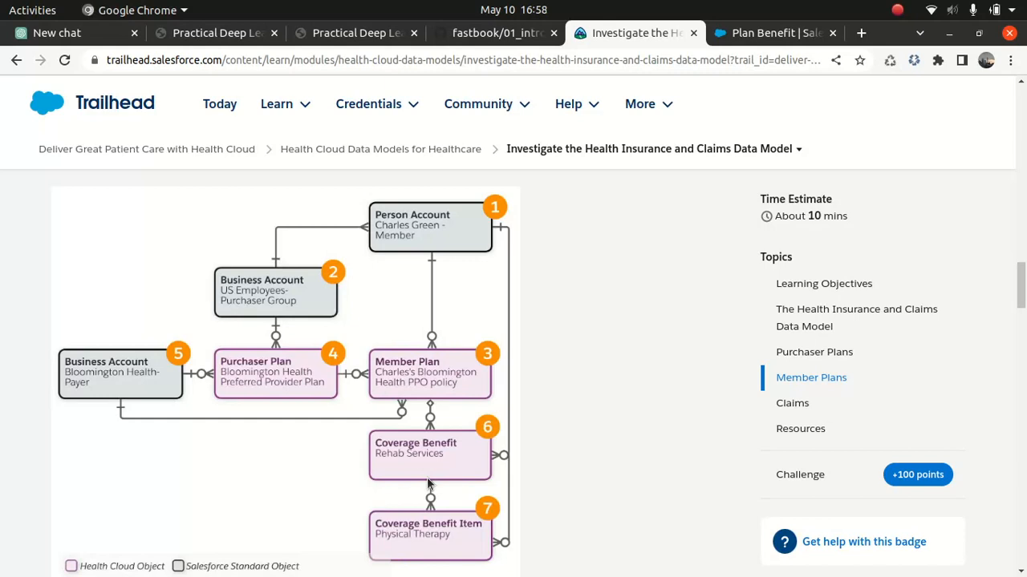
scroll(down, 3)
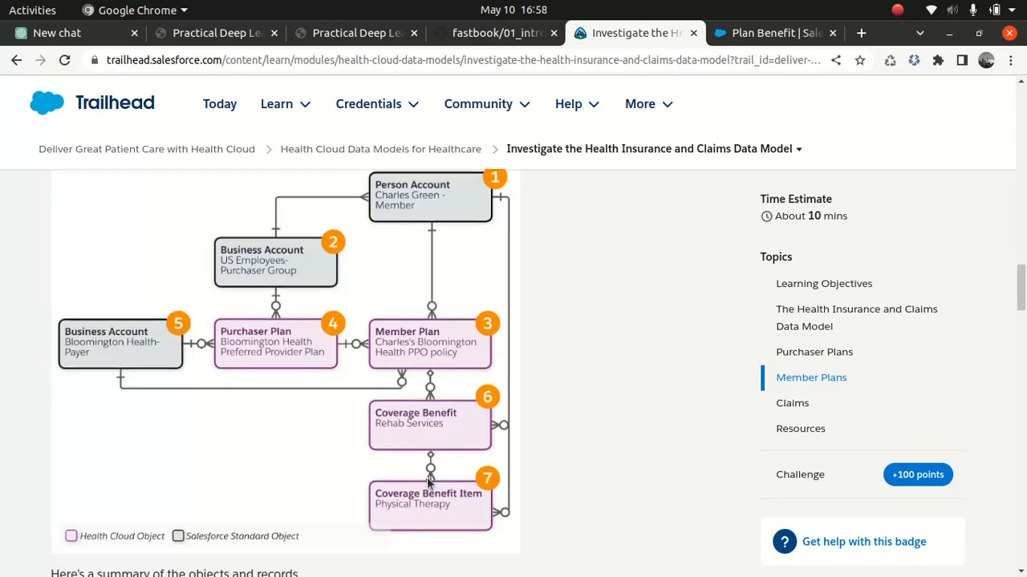
scroll(down, 3)
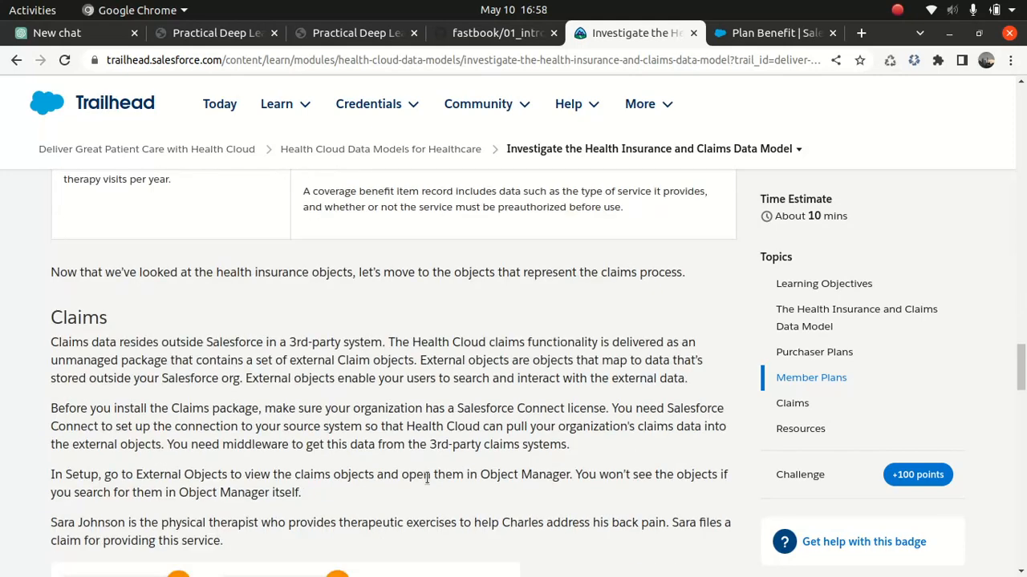
Scroll to the Claims diagram linking Claim Header, Claim Line, Diagnosis, Provider and Member Plan.
scroll(down, 3)
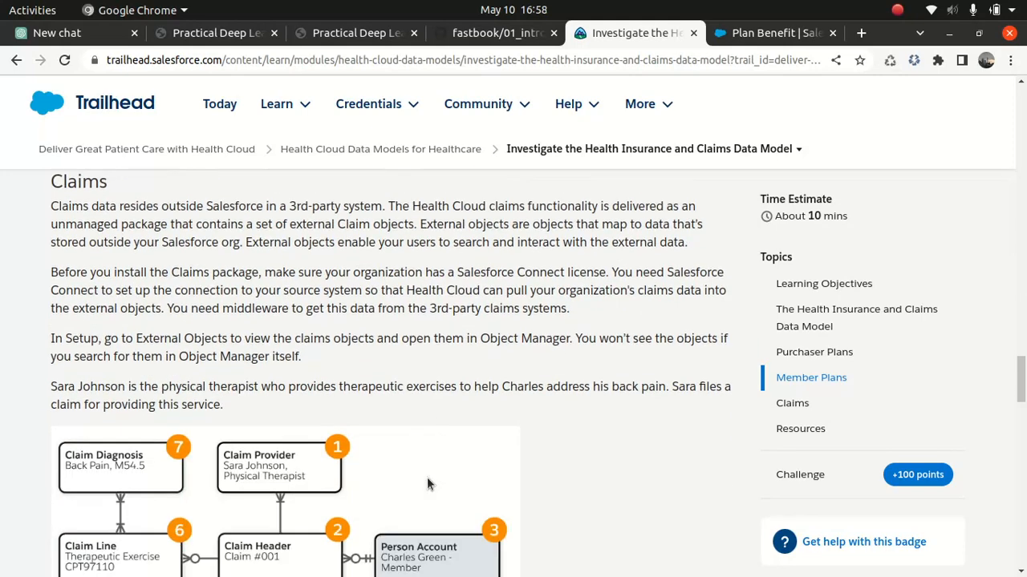
scroll(down, 3)
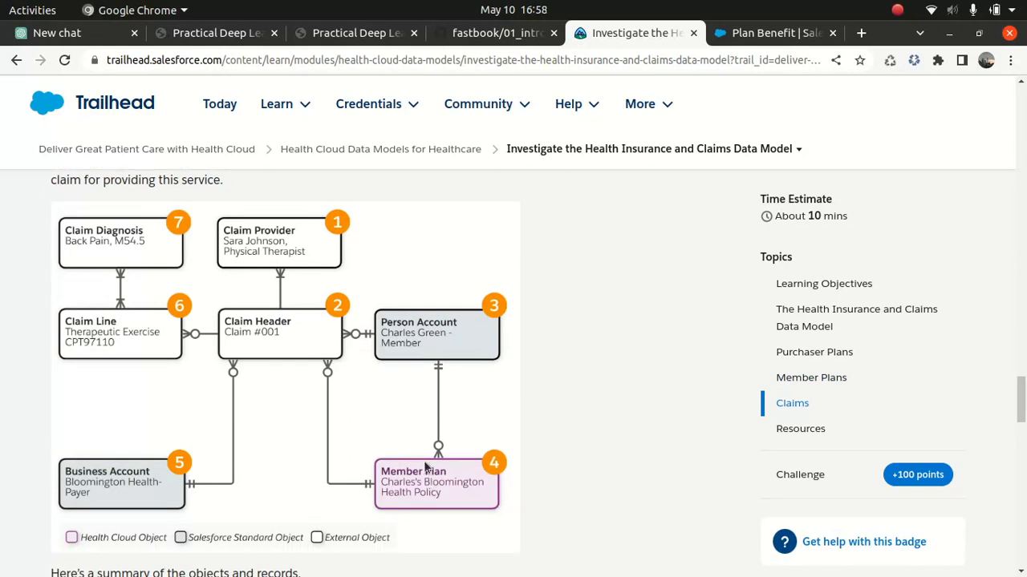
mouse_move(428, 353)
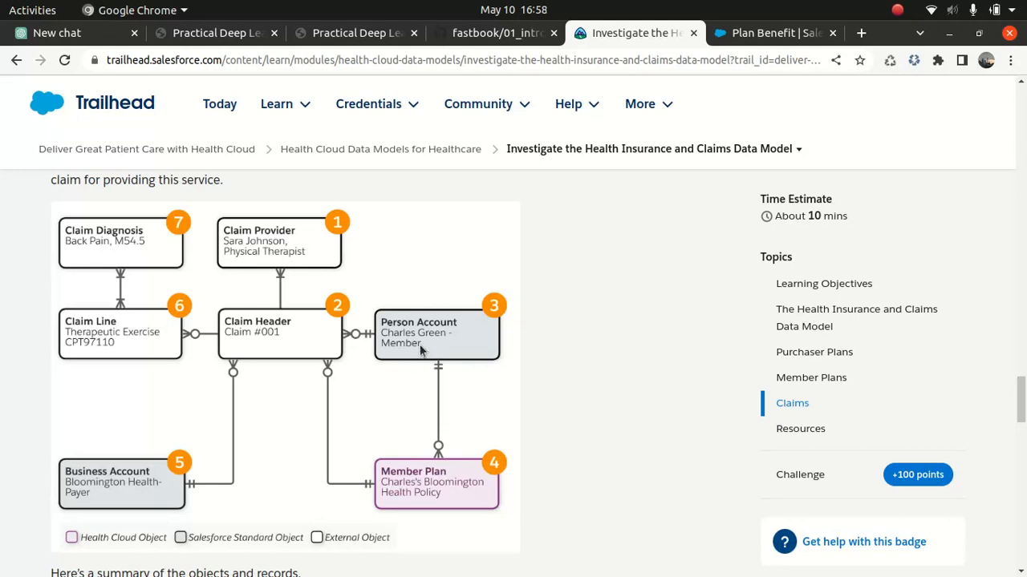
mouse_move(393, 347)
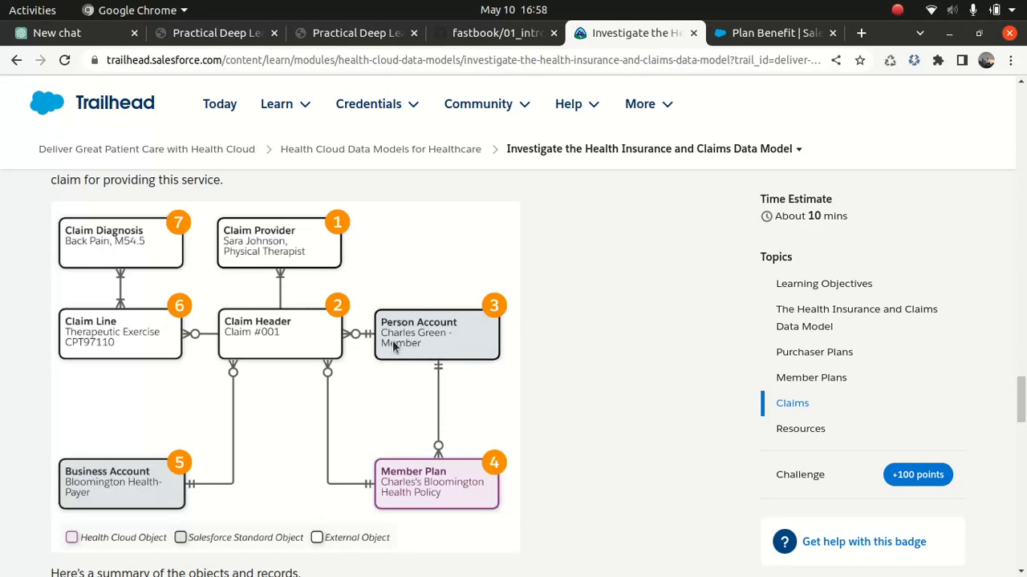
mouse_move(290, 257)
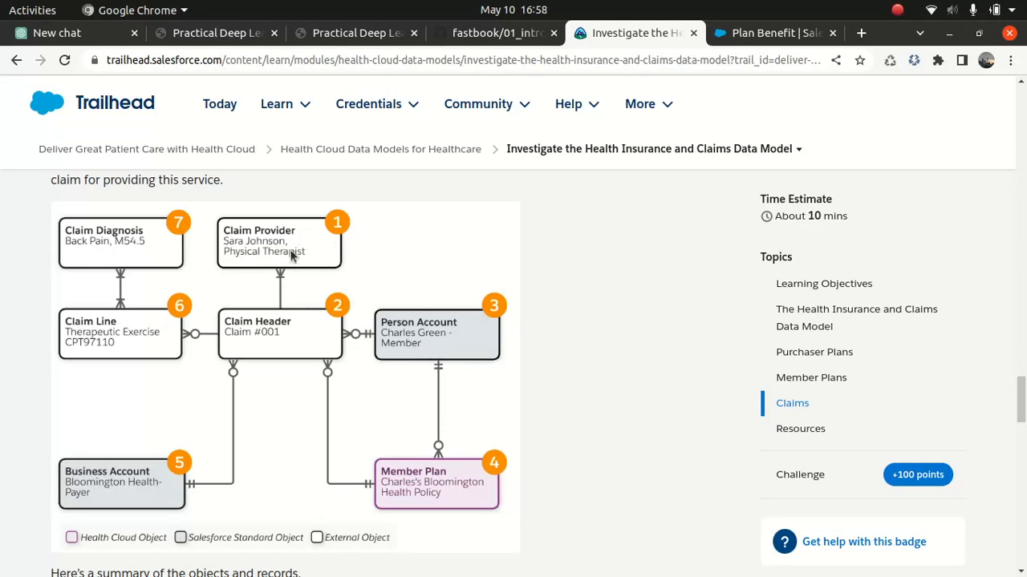
mouse_move(267, 251)
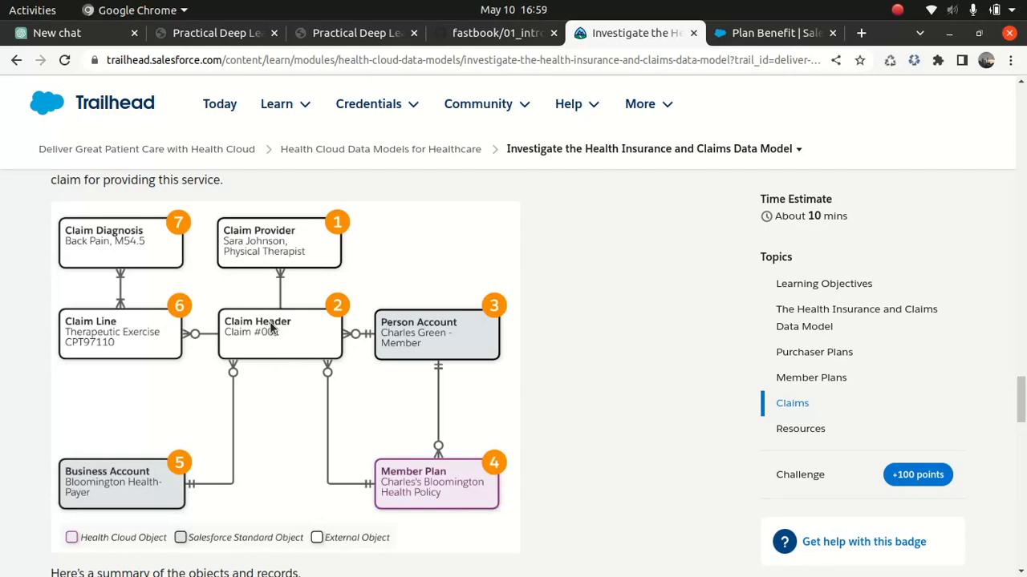
mouse_move(211, 326)
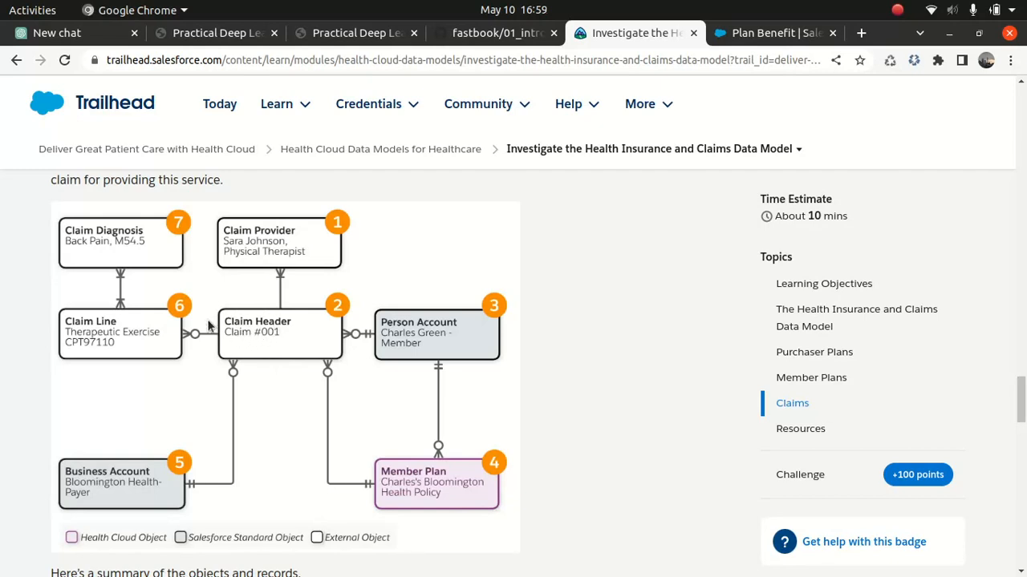
mouse_move(108, 270)
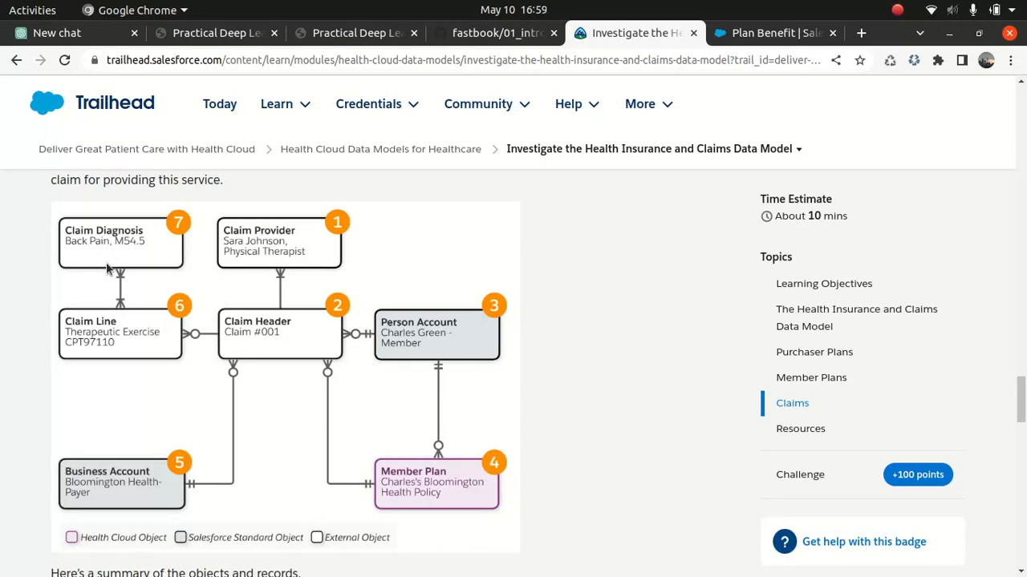
mouse_move(245, 299)
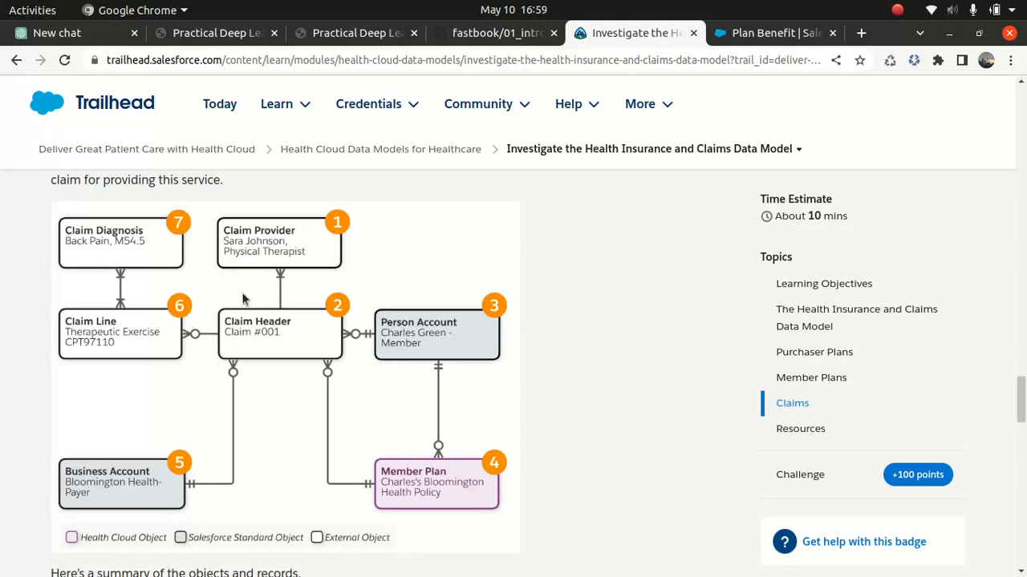
mouse_move(296, 388)
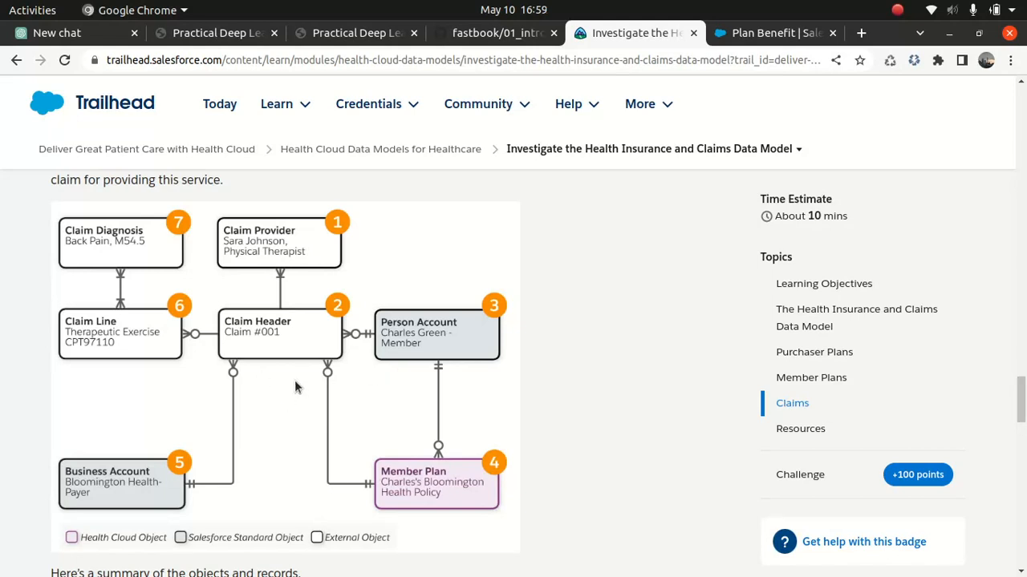
mouse_move(423, 502)
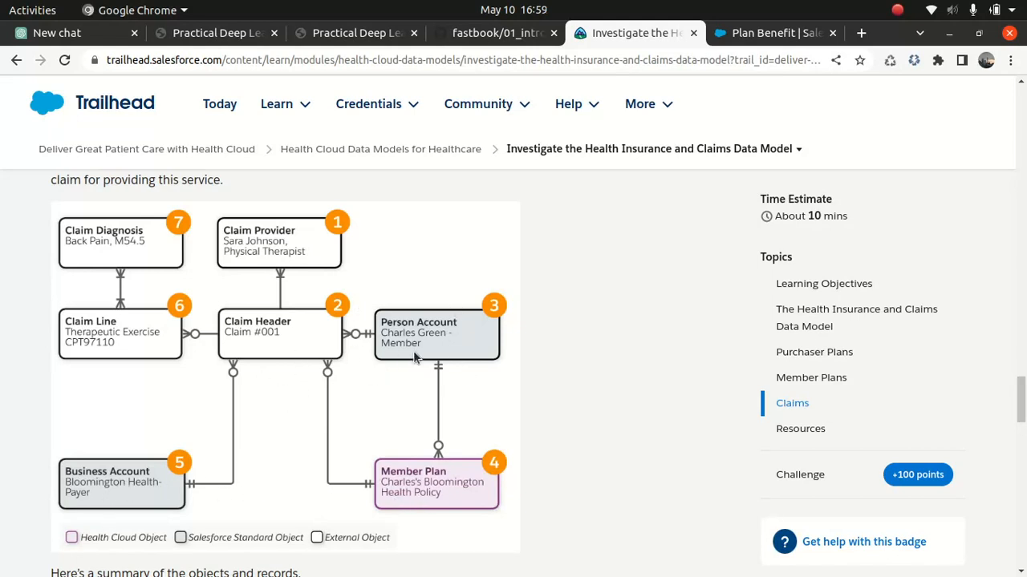
mouse_move(439, 499)
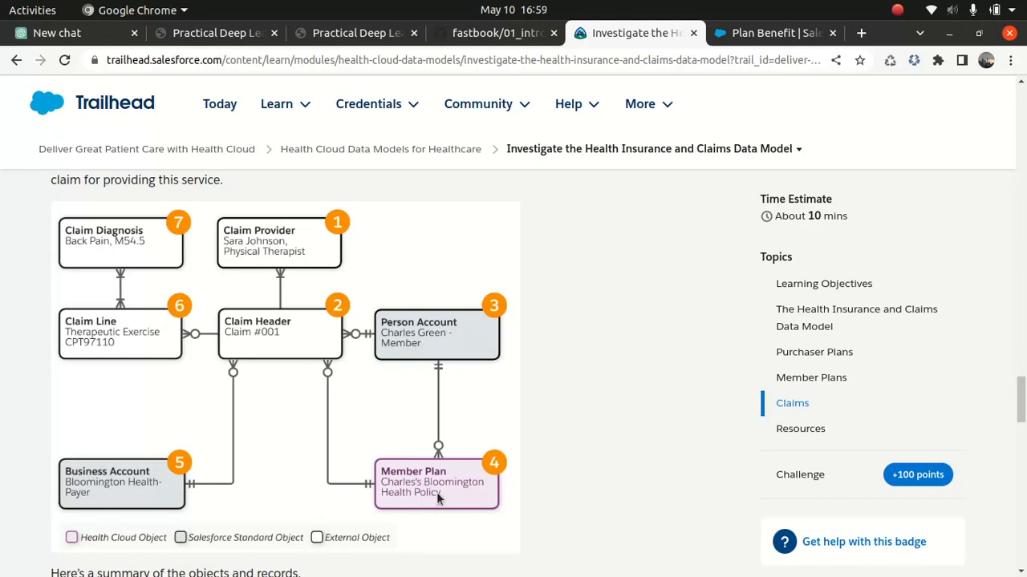
mouse_move(341, 334)
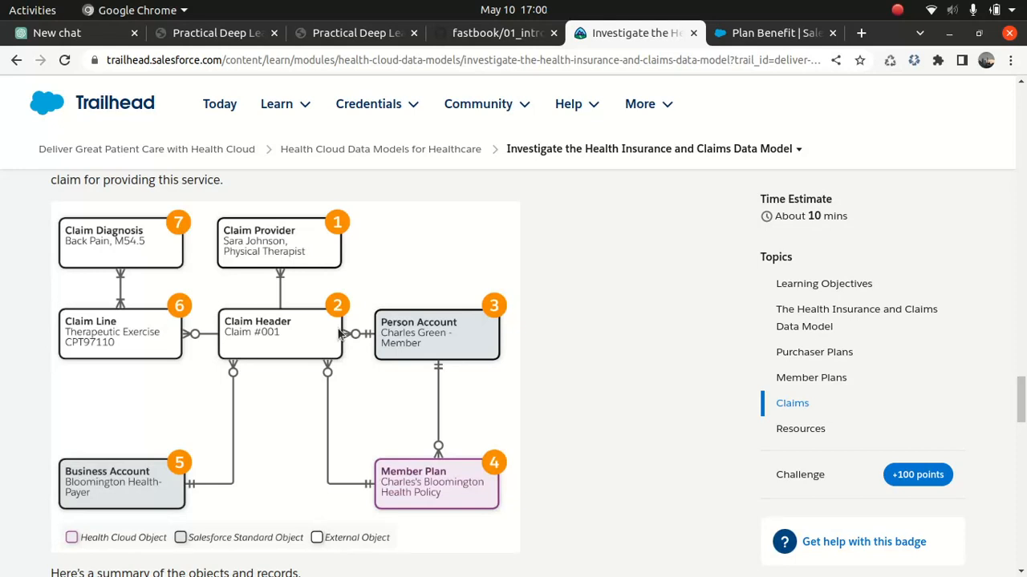
scroll(down, 3)
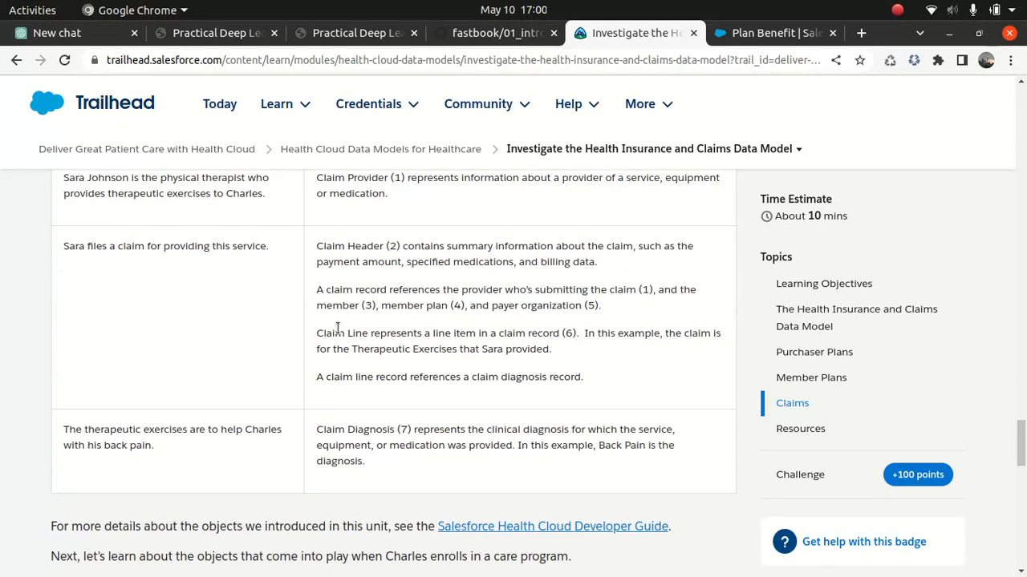
scroll(up, 3)
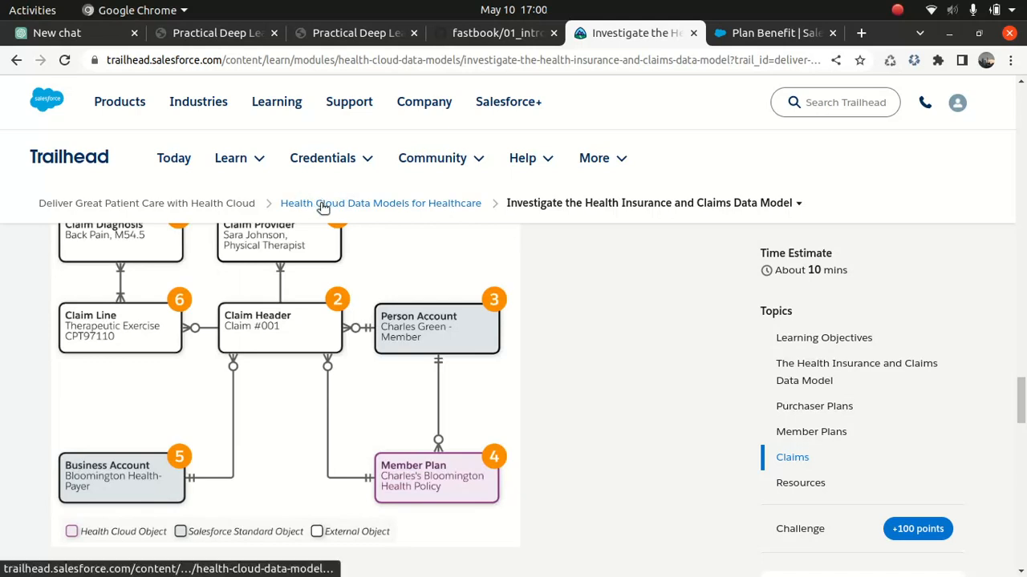
Skim the Care Program Data Model unit to its Resources, then go back to the unit list.
click(380, 203)
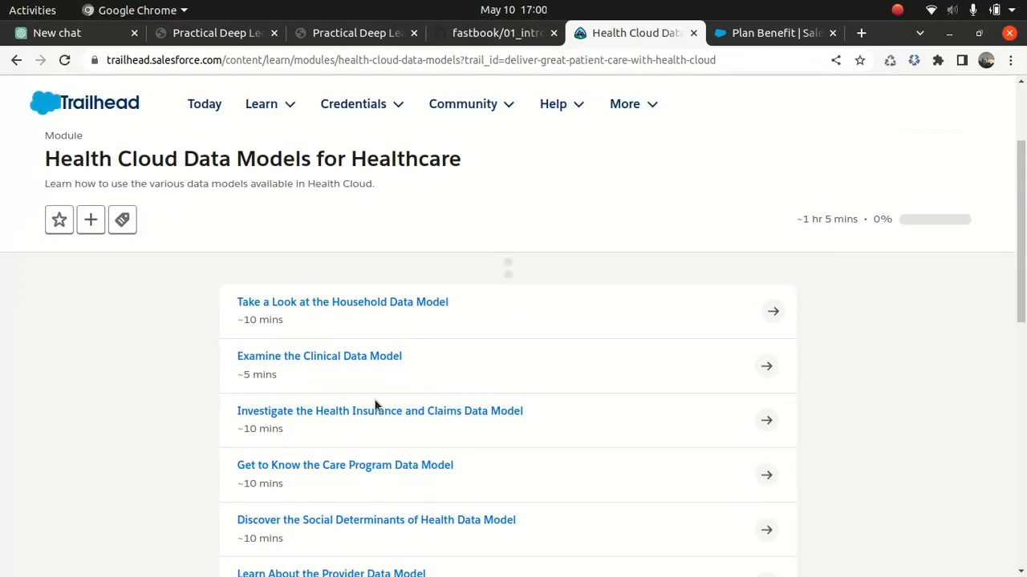
click(344, 465)
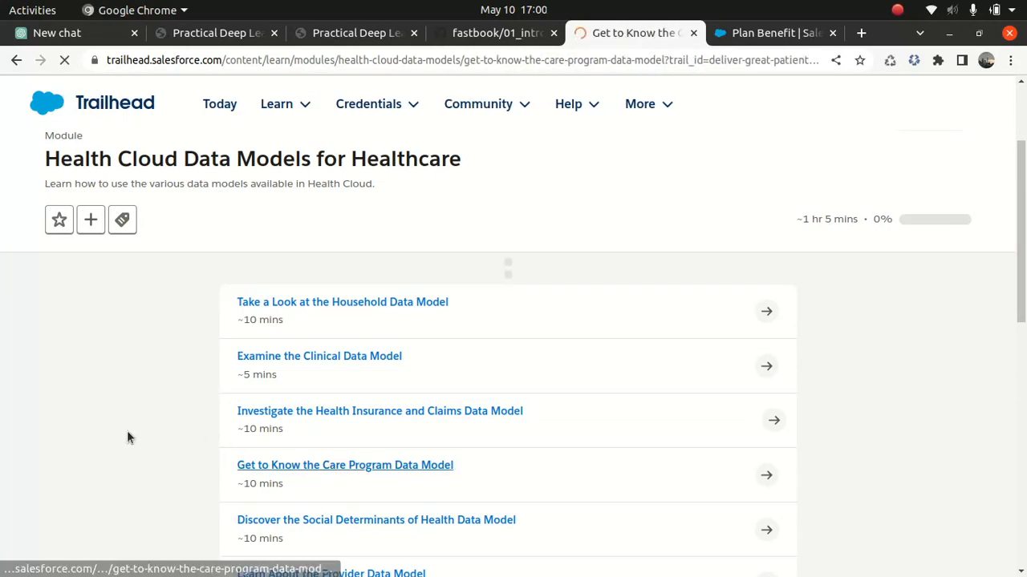
click(344, 465)
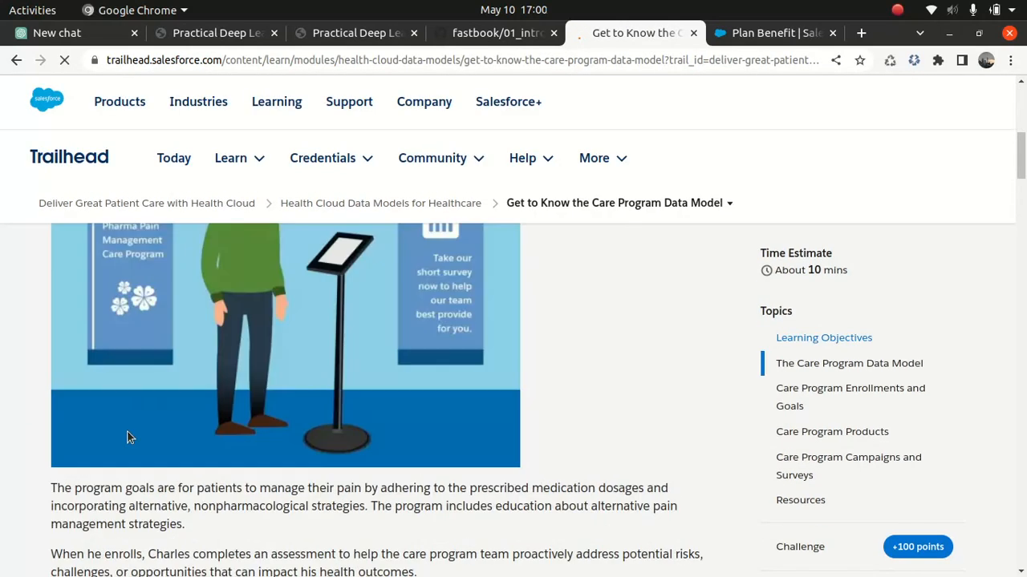
scroll(down, 3)
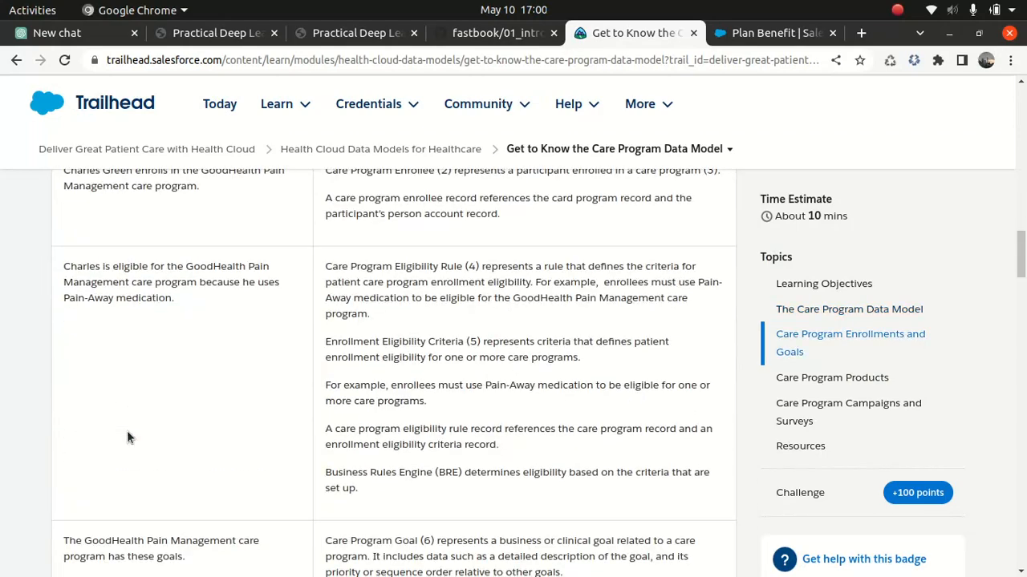
scroll(down, 3)
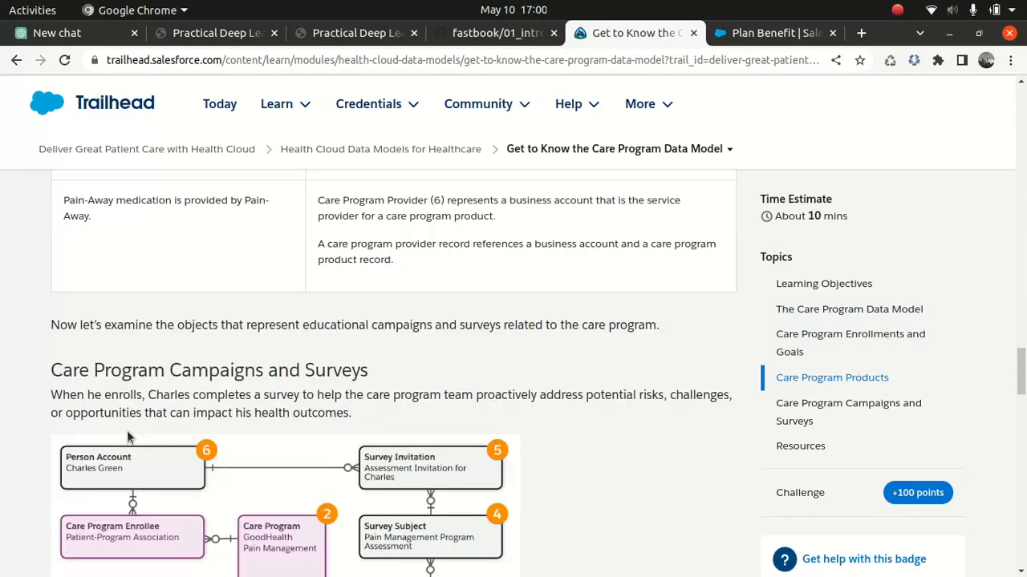
scroll(down, 3)
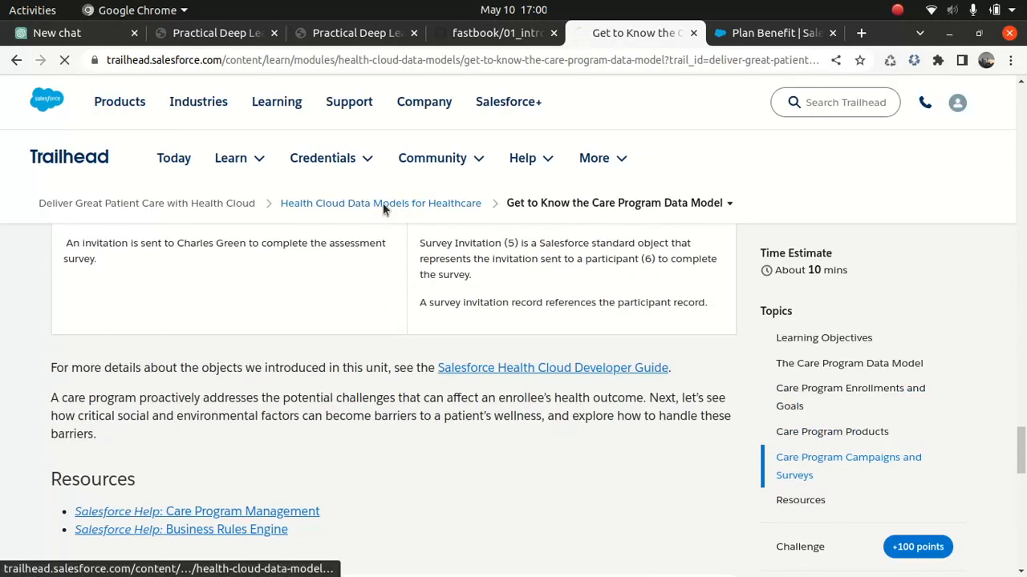
click(380, 203)
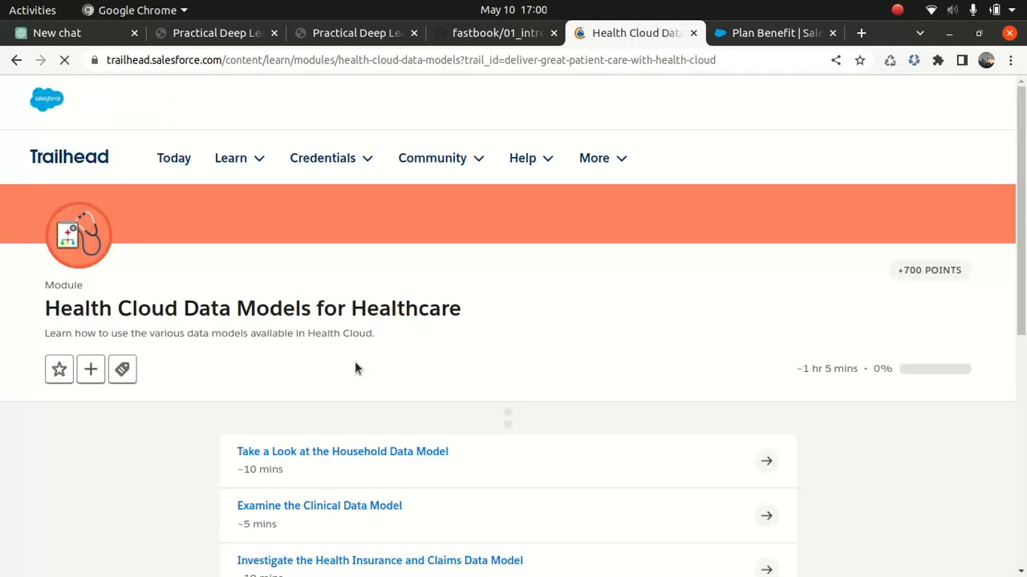
Open the Social Determinants of Health Data Model unit and scroll to the care barriers diagram.
scroll(down, 3)
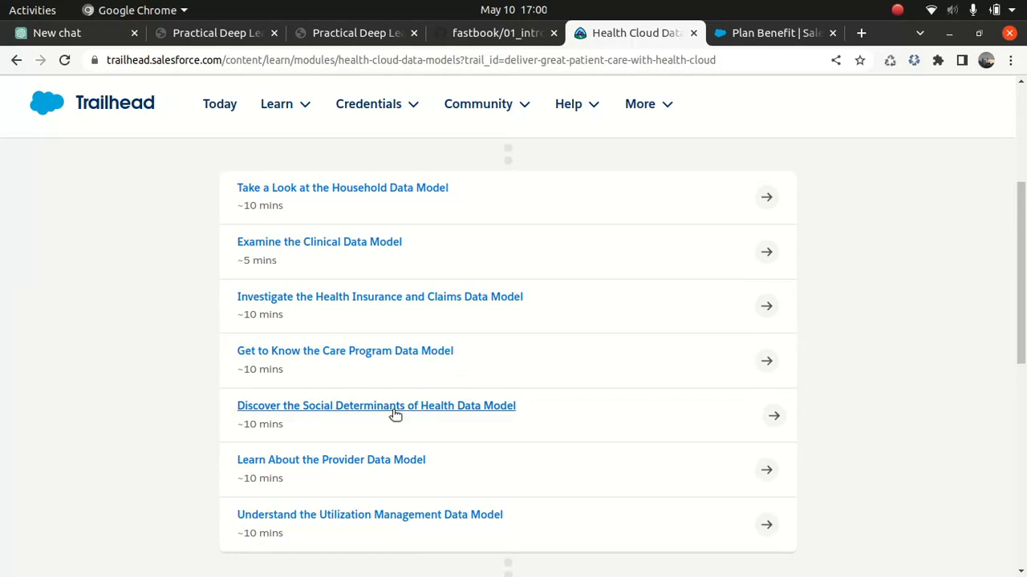
click(375, 405)
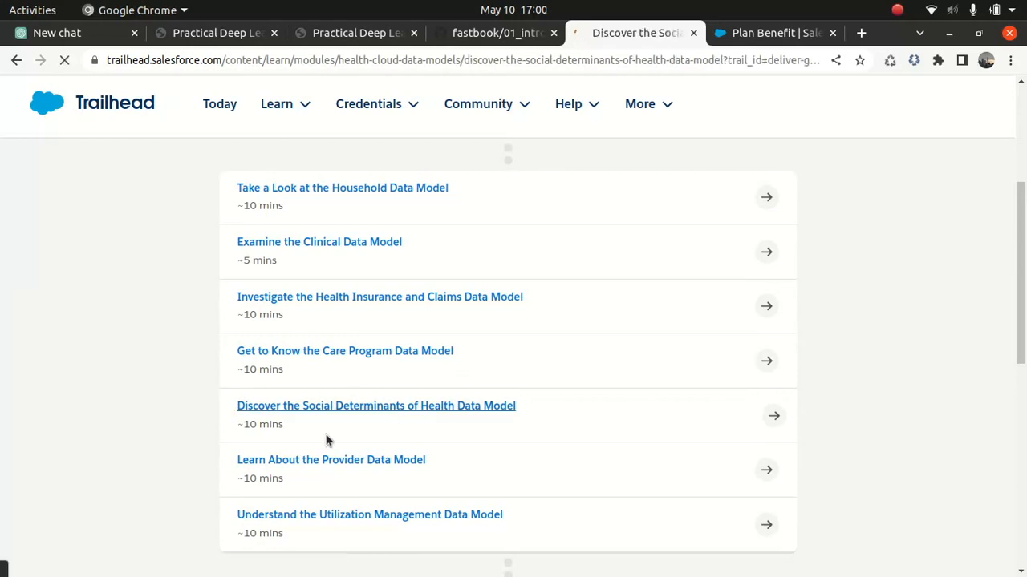
click(375, 405)
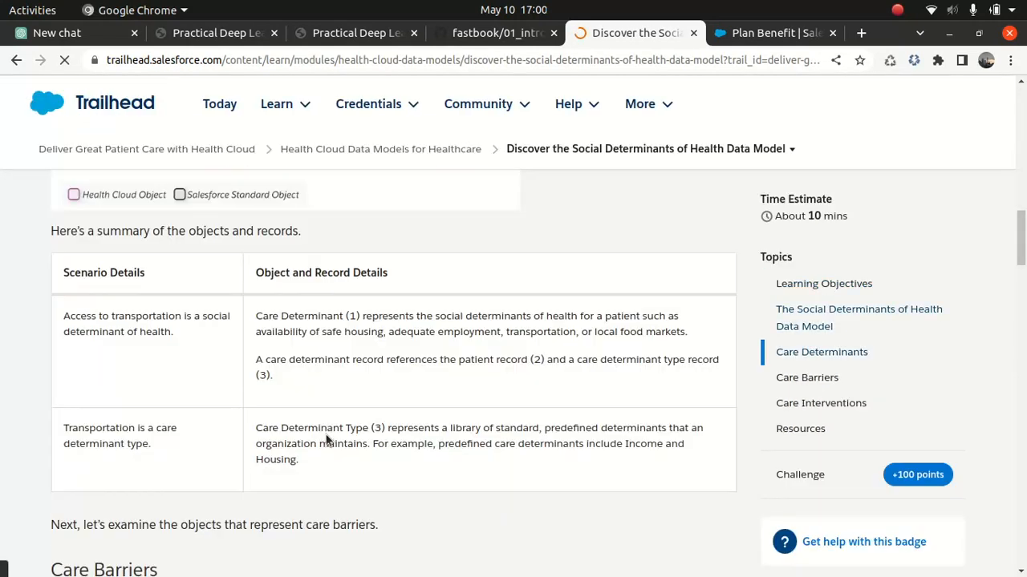
scroll(down, 3)
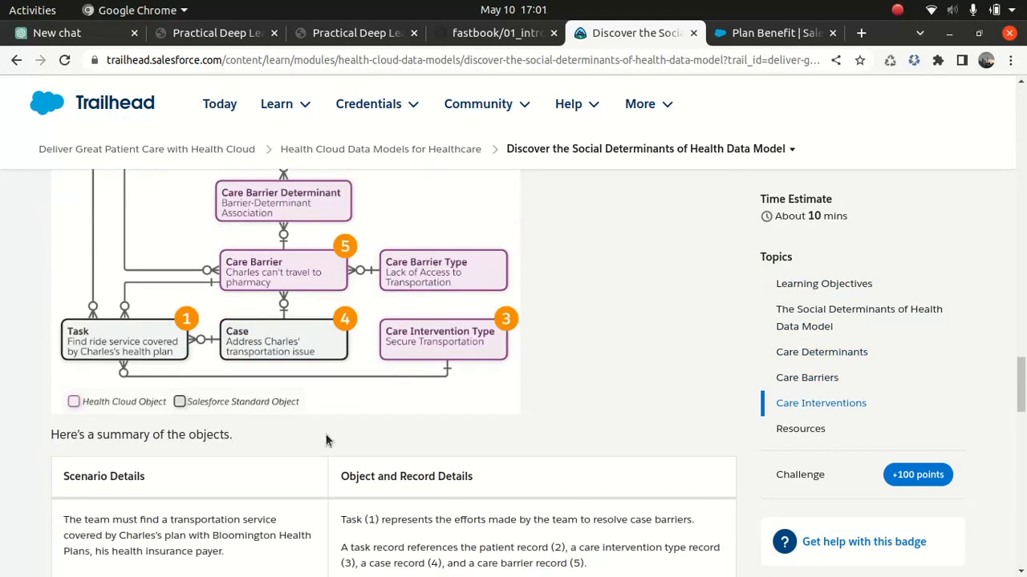